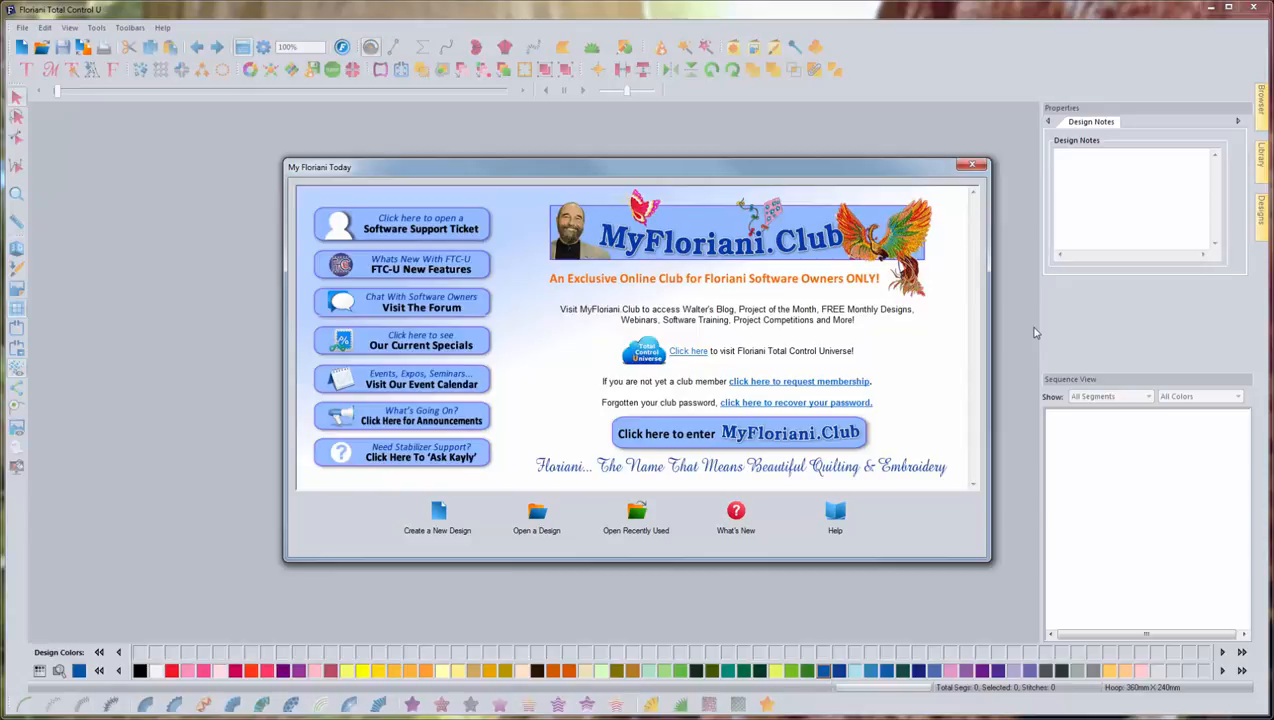
mouse_move(481, 322)
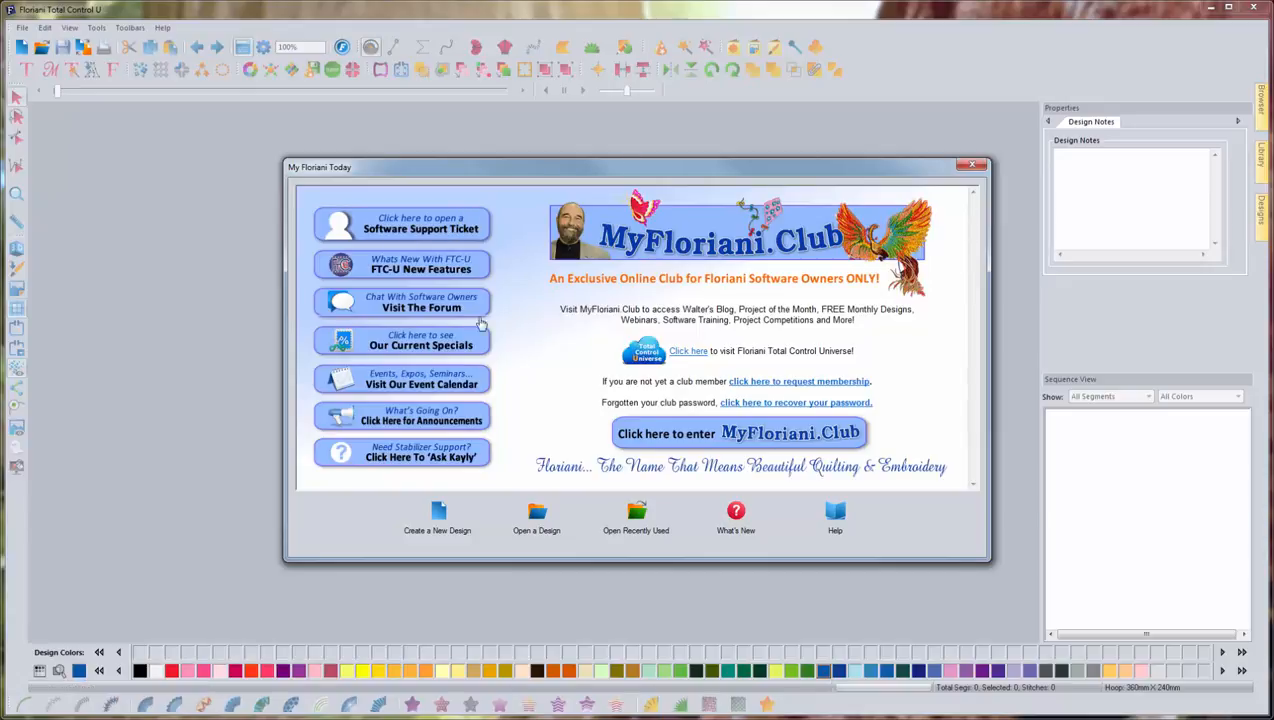
mouse_move(437, 516)
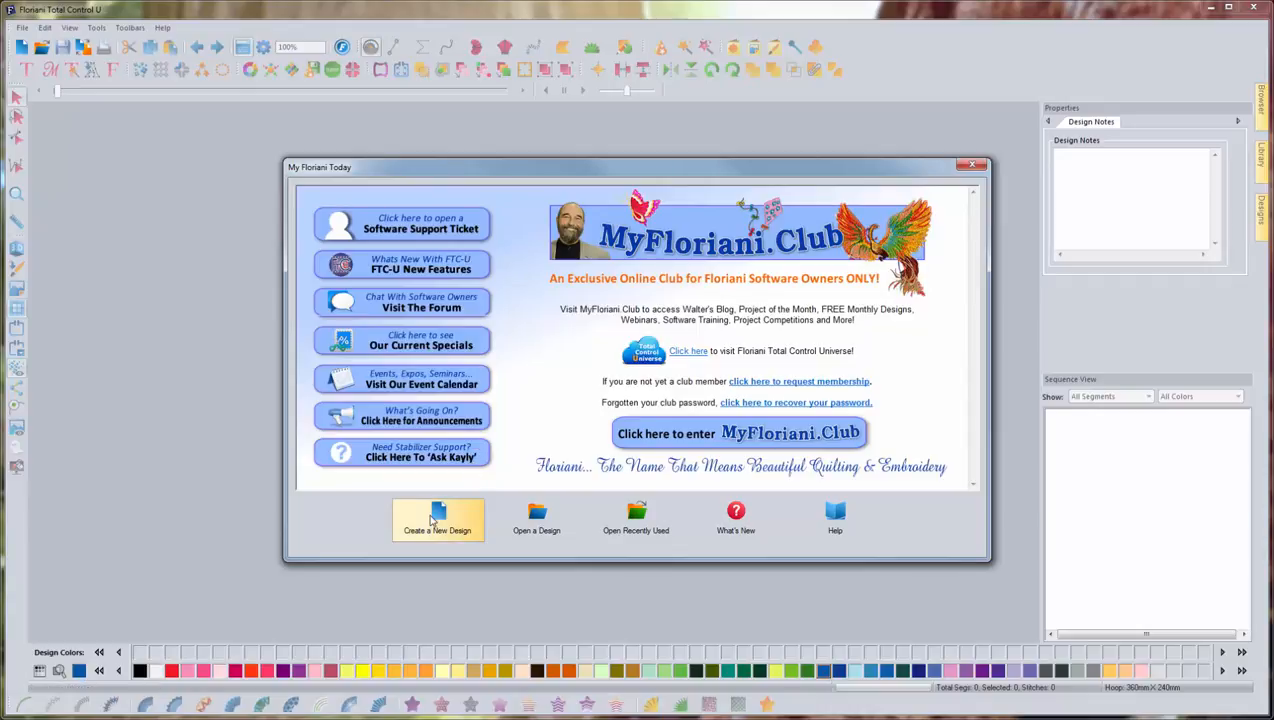
Start a new blank design and launch the Autodigitizer Wizard from the Wizards dropdown.
click(438, 517)
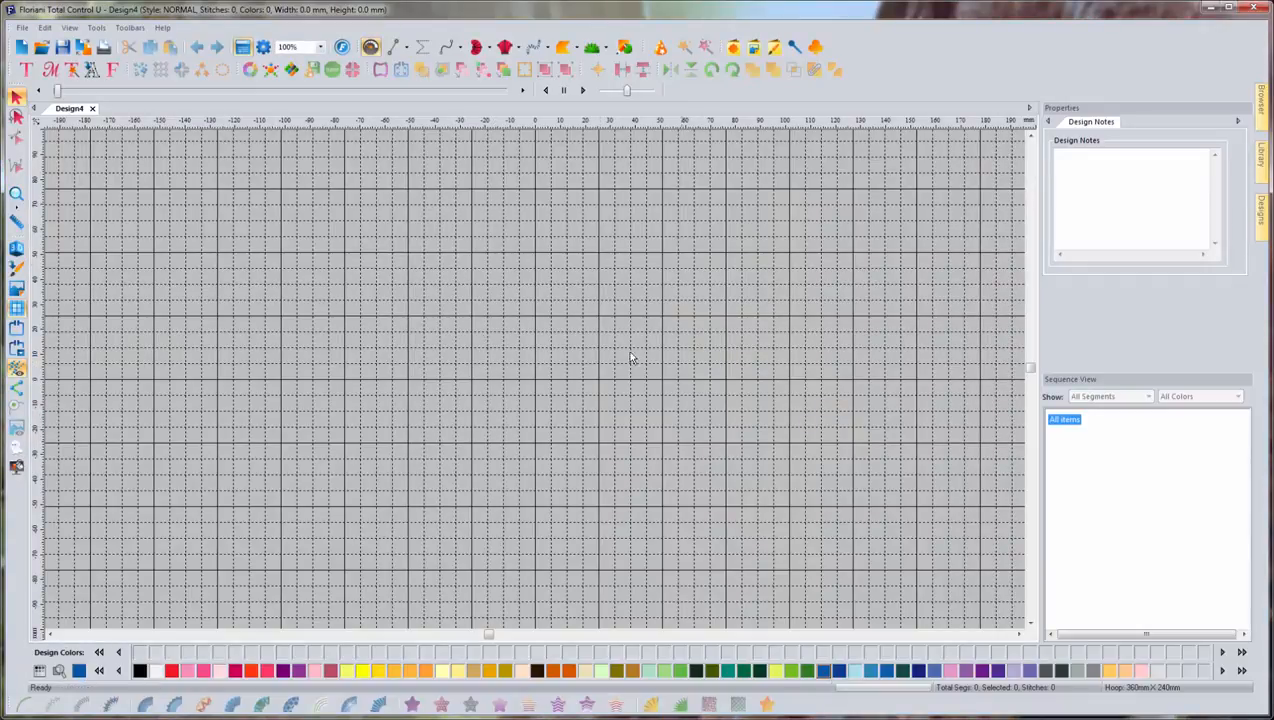
mouse_move(532, 322)
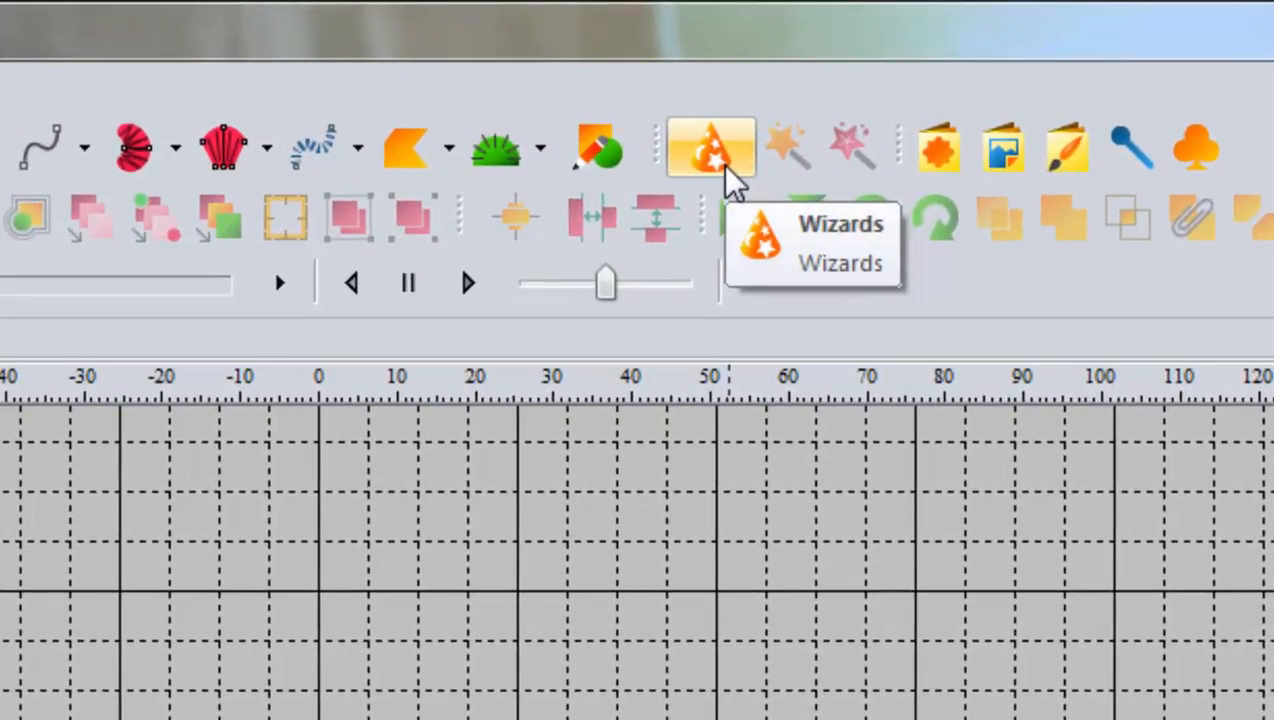
click(708, 147)
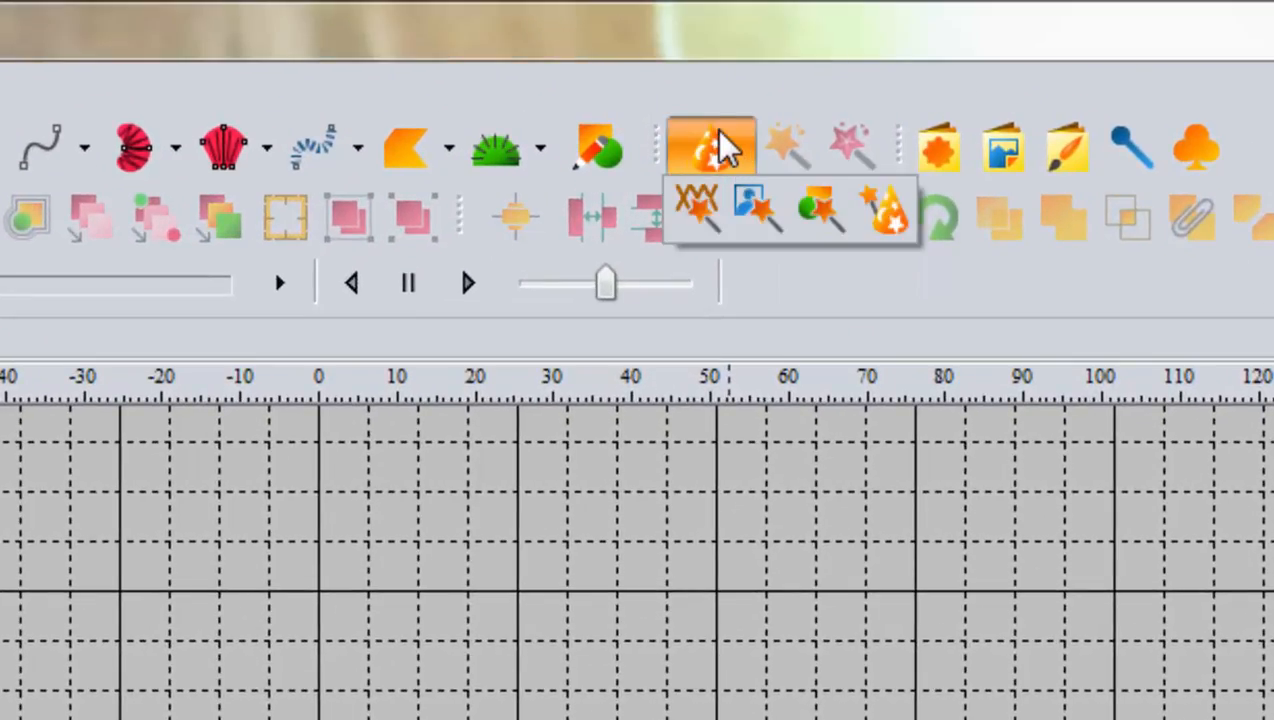
mouse_move(881, 205)
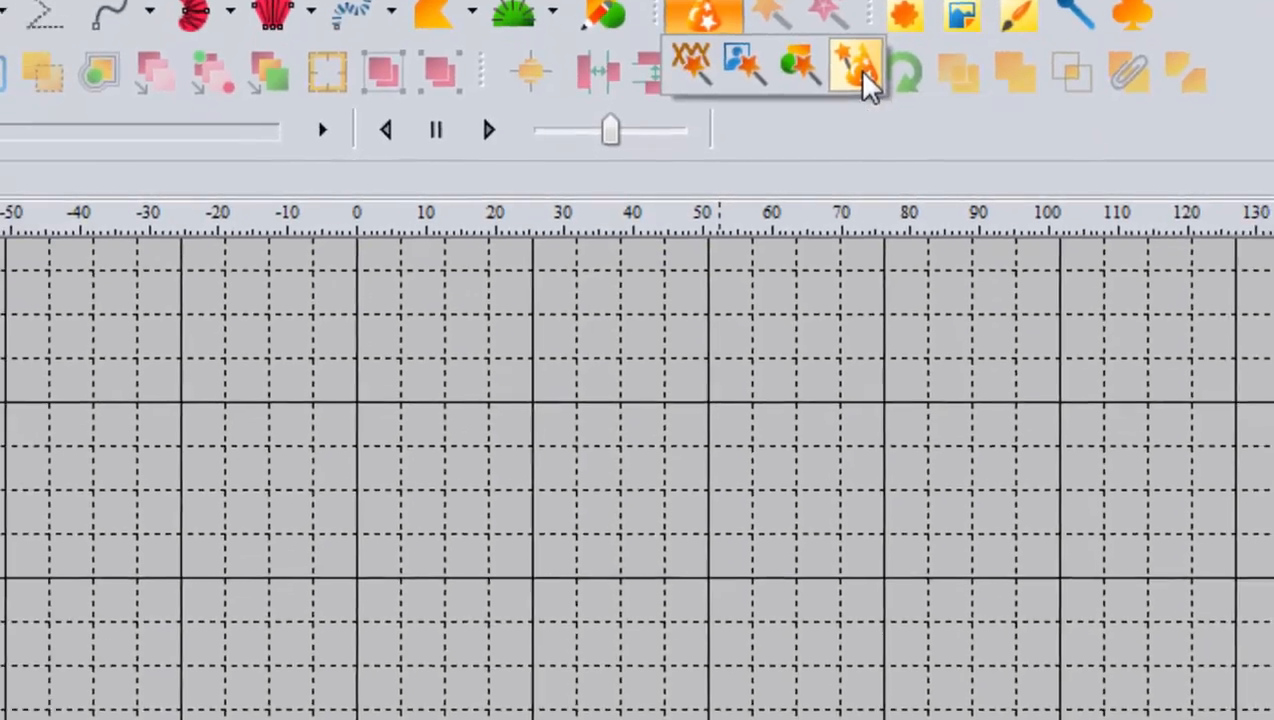
click(850, 62)
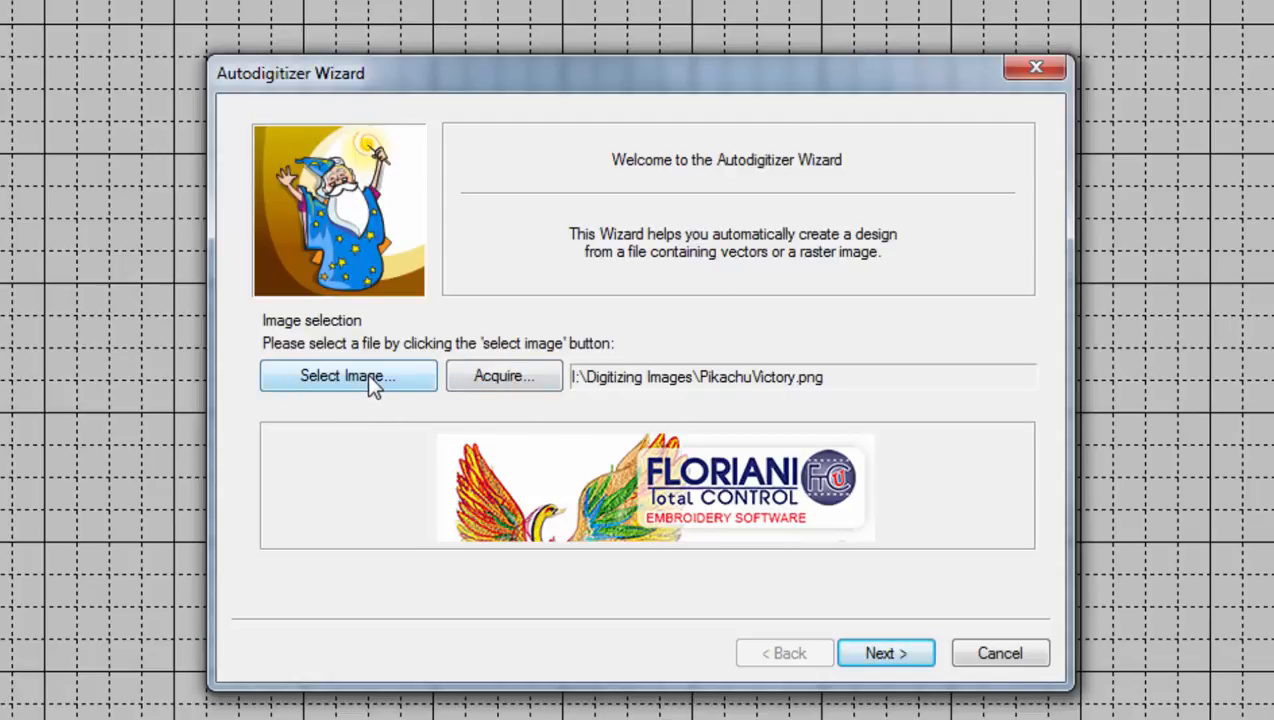
mouse_move(360, 415)
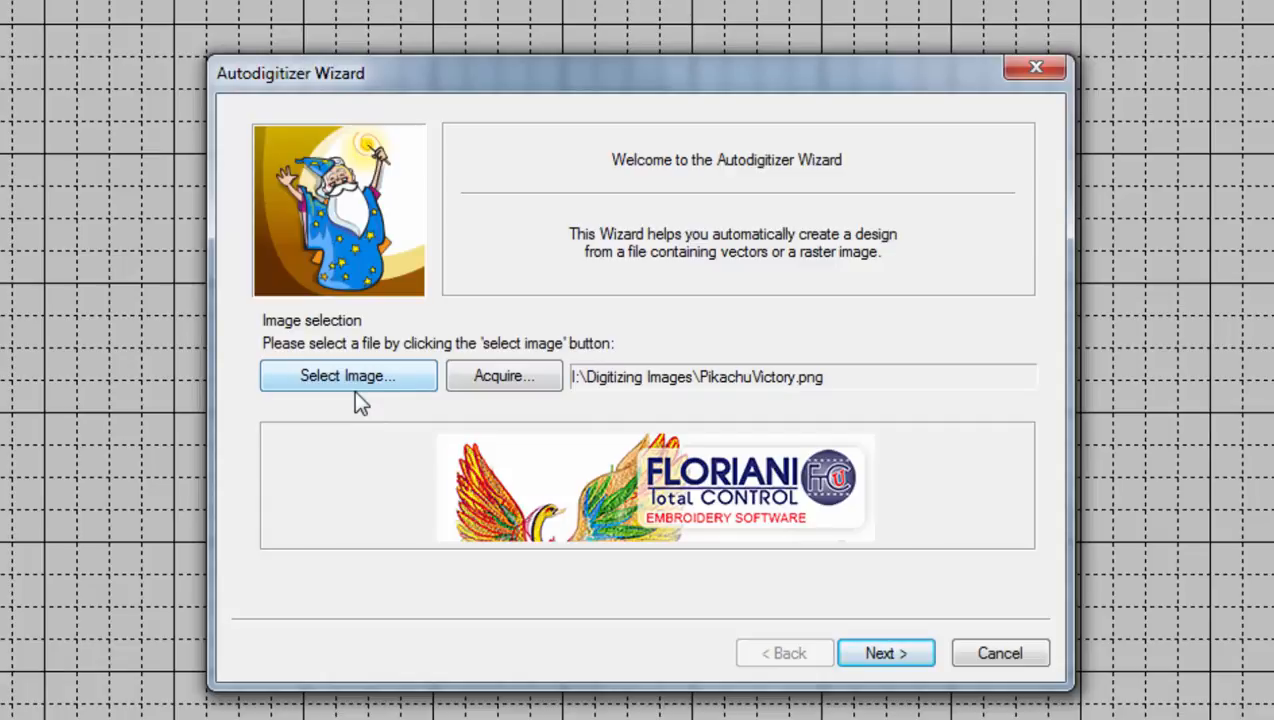
Load PikachuVictory.png from Storage (I:) > Digitizing Images as the wizard's source image.
click(347, 375)
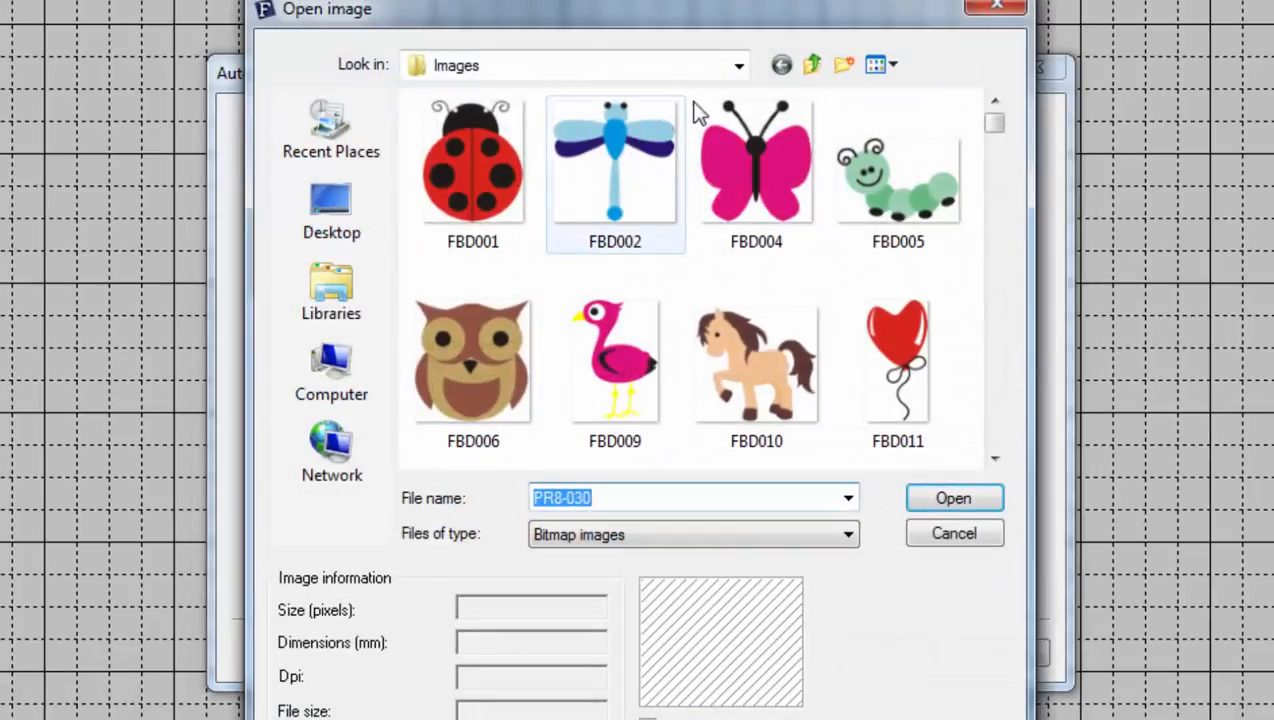
click(738, 64)
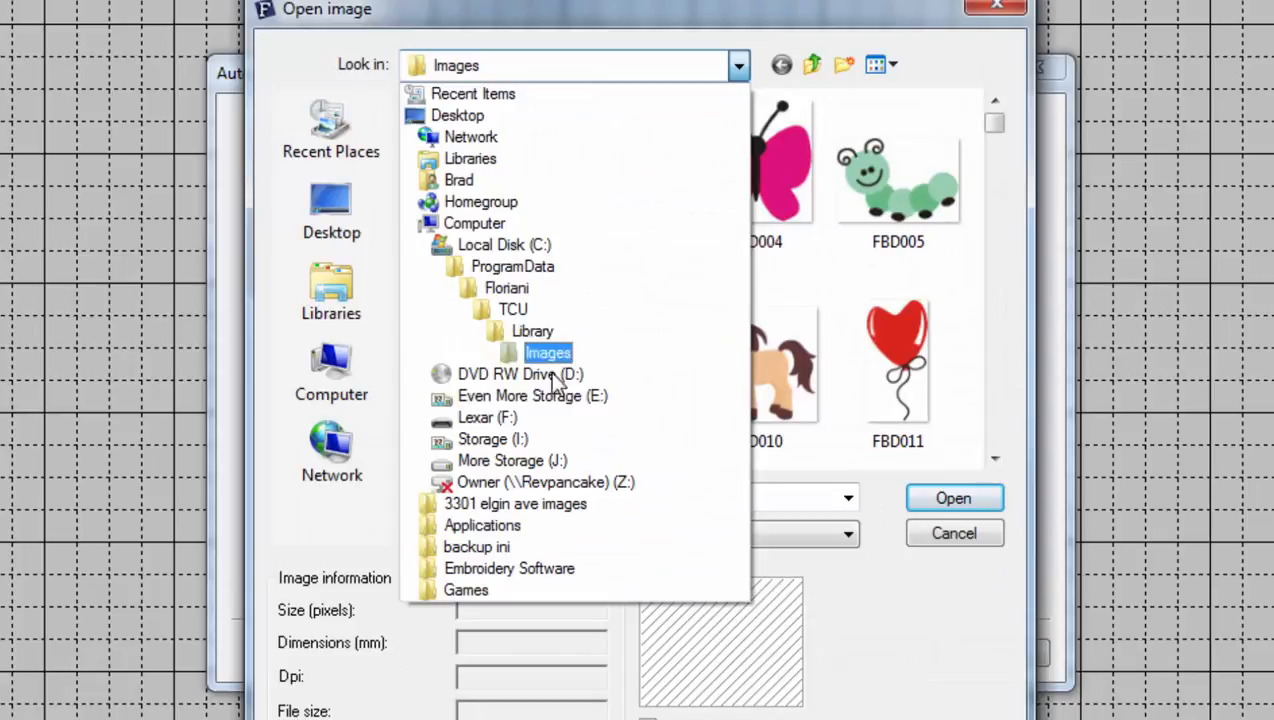
click(490, 439)
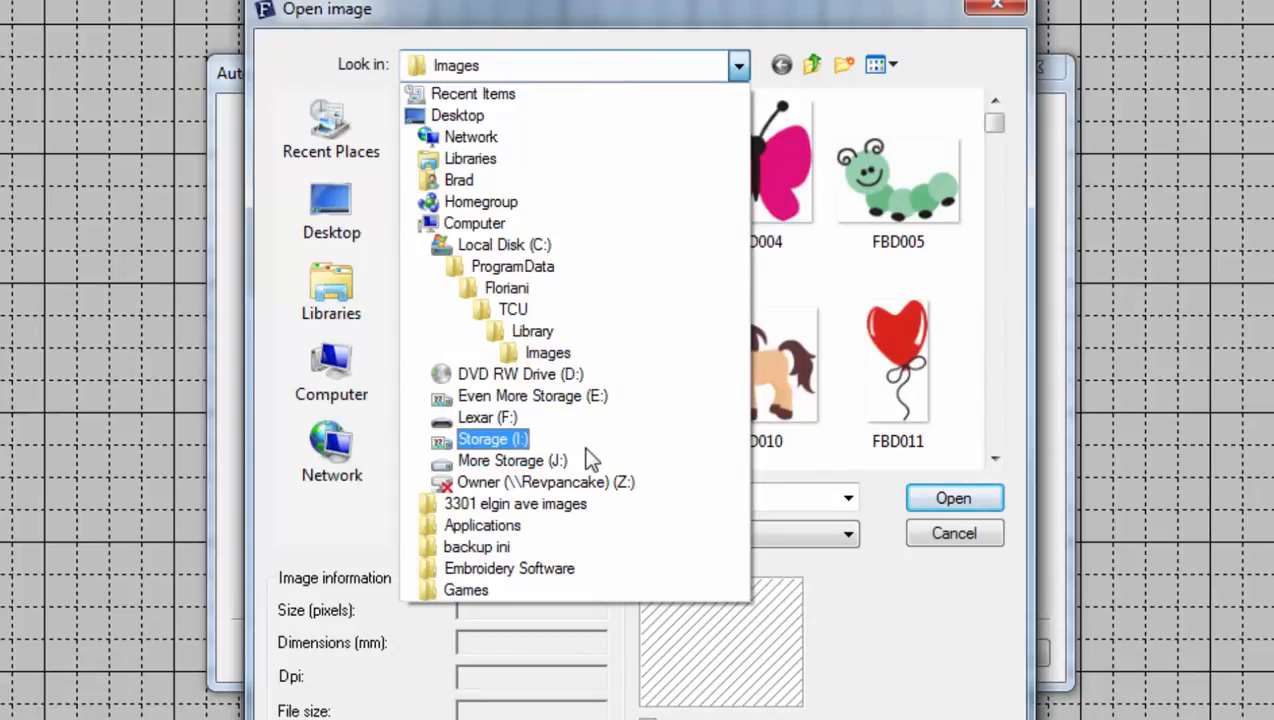
mouse_move(572, 449)
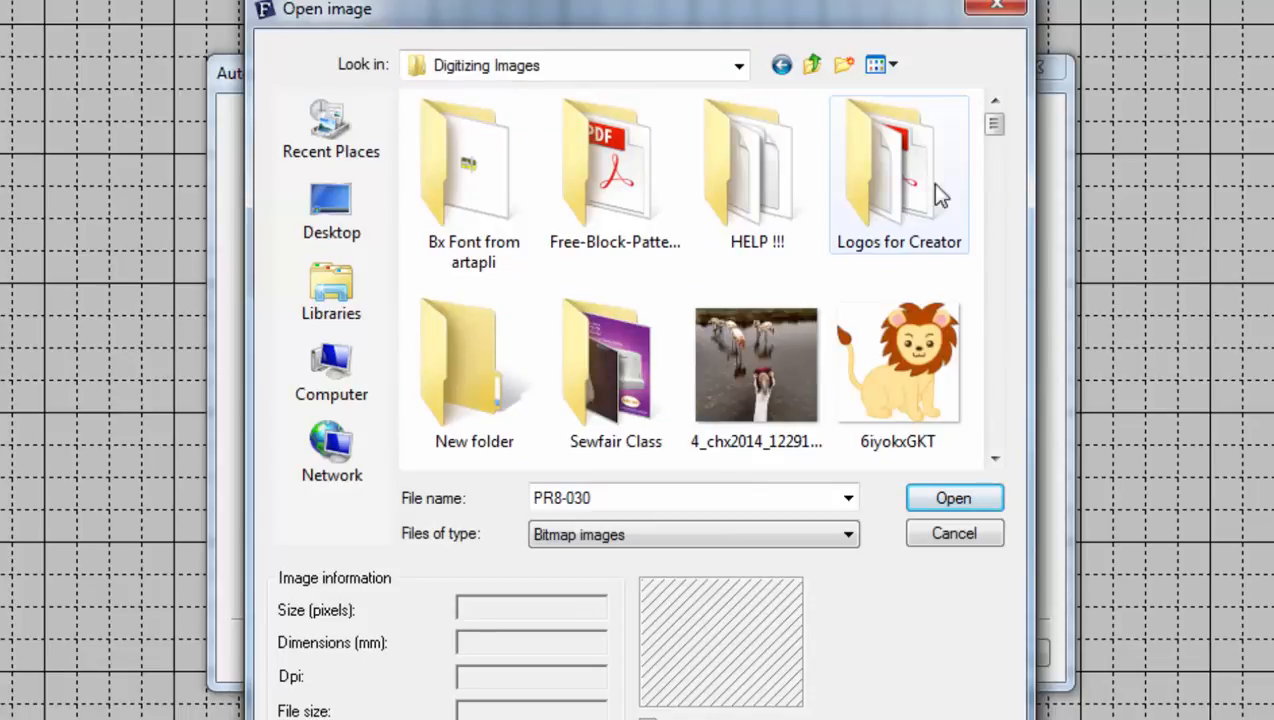
scroll(down, 3)
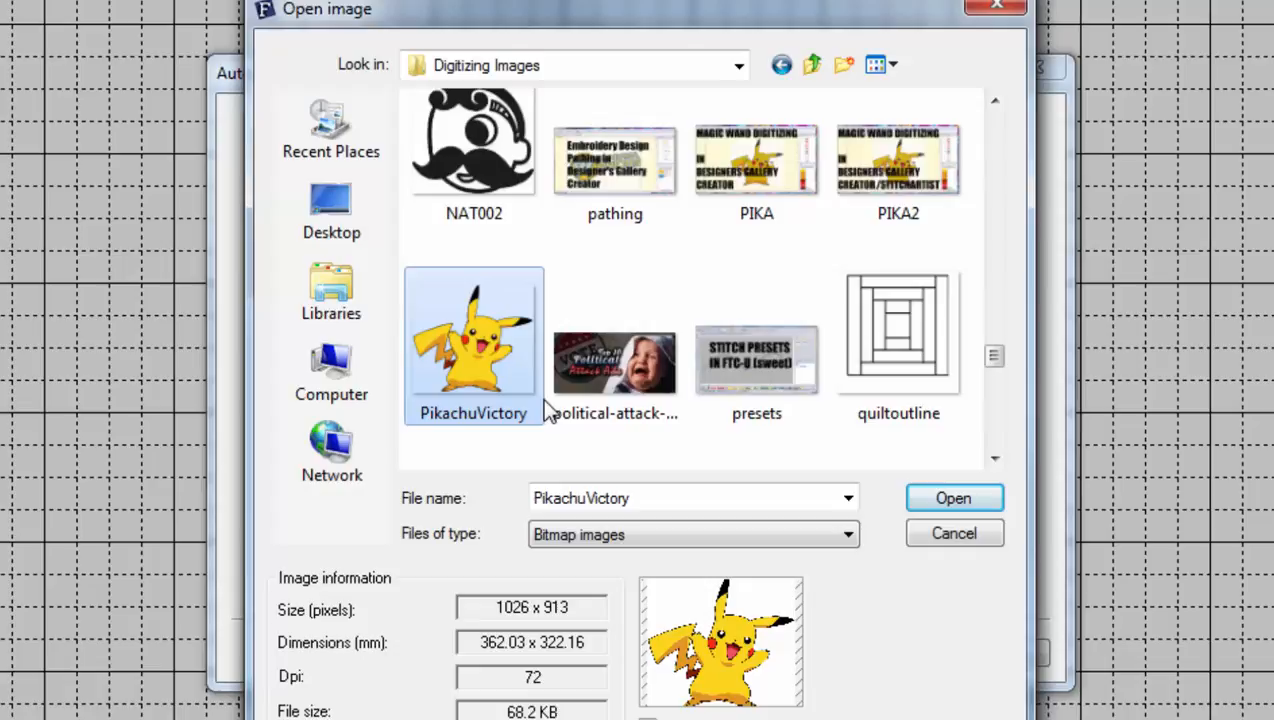
mouse_move(473, 345)
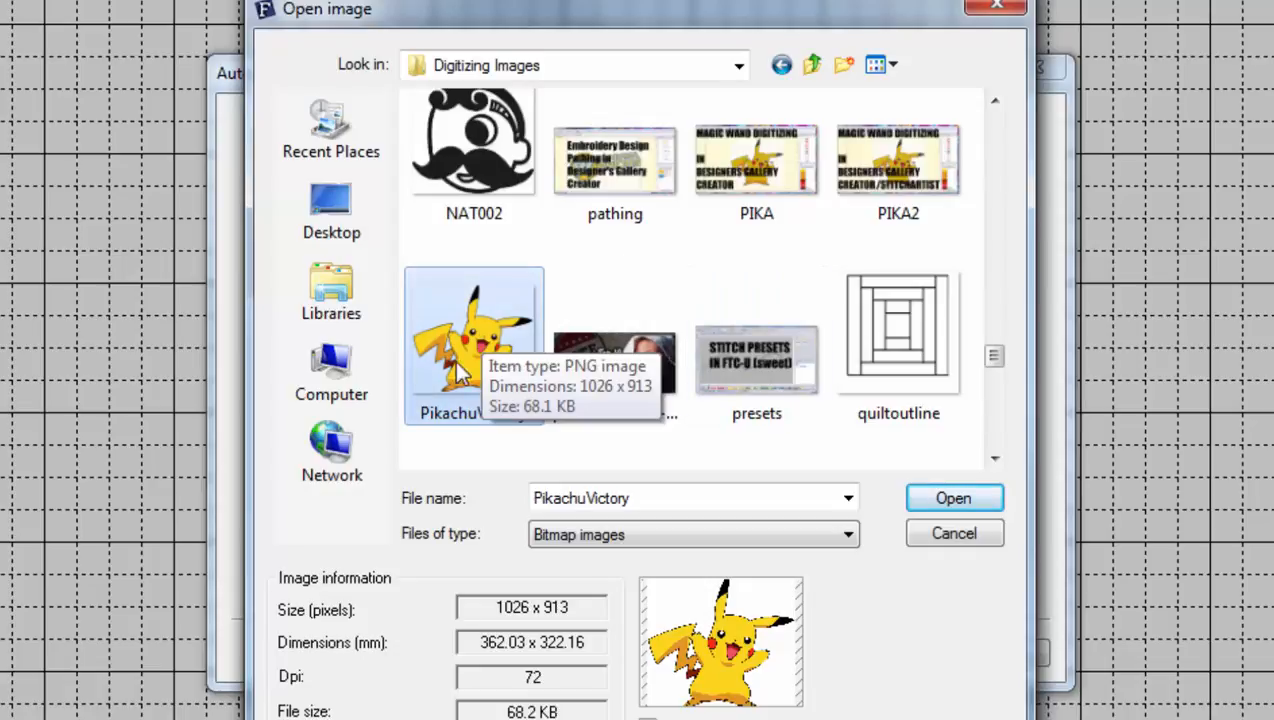
mouse_move(900, 492)
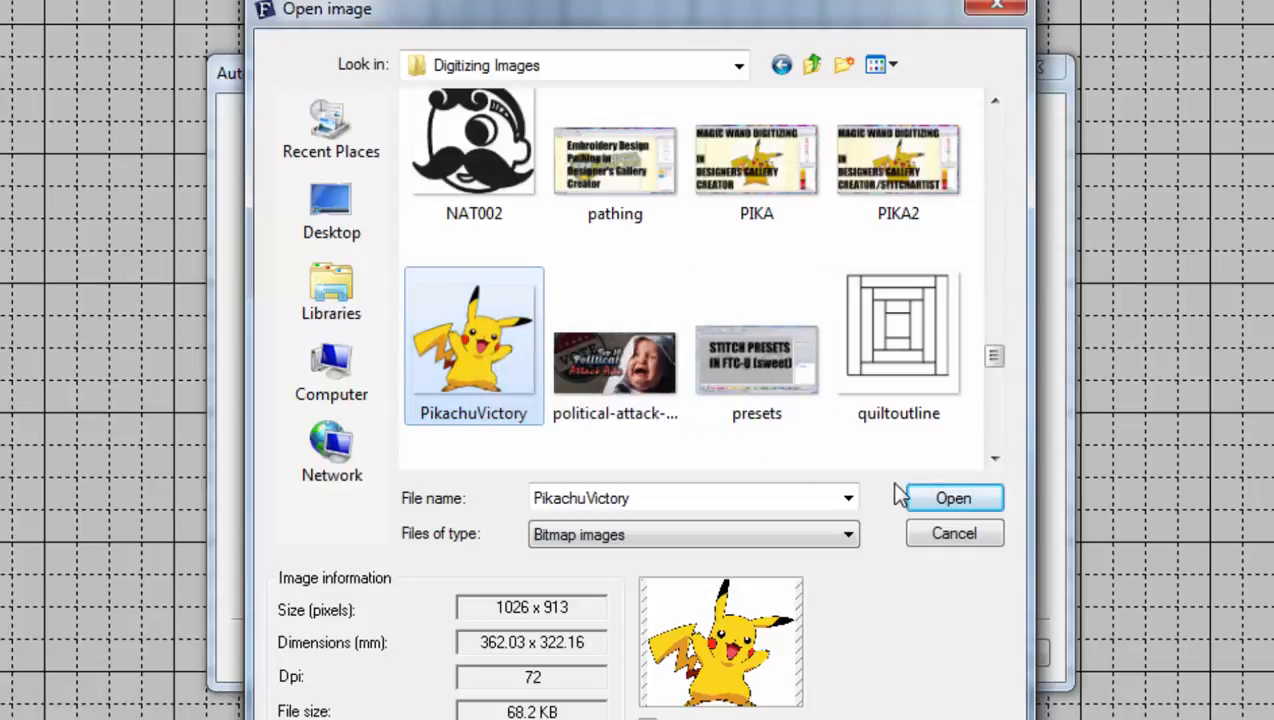
click(954, 497)
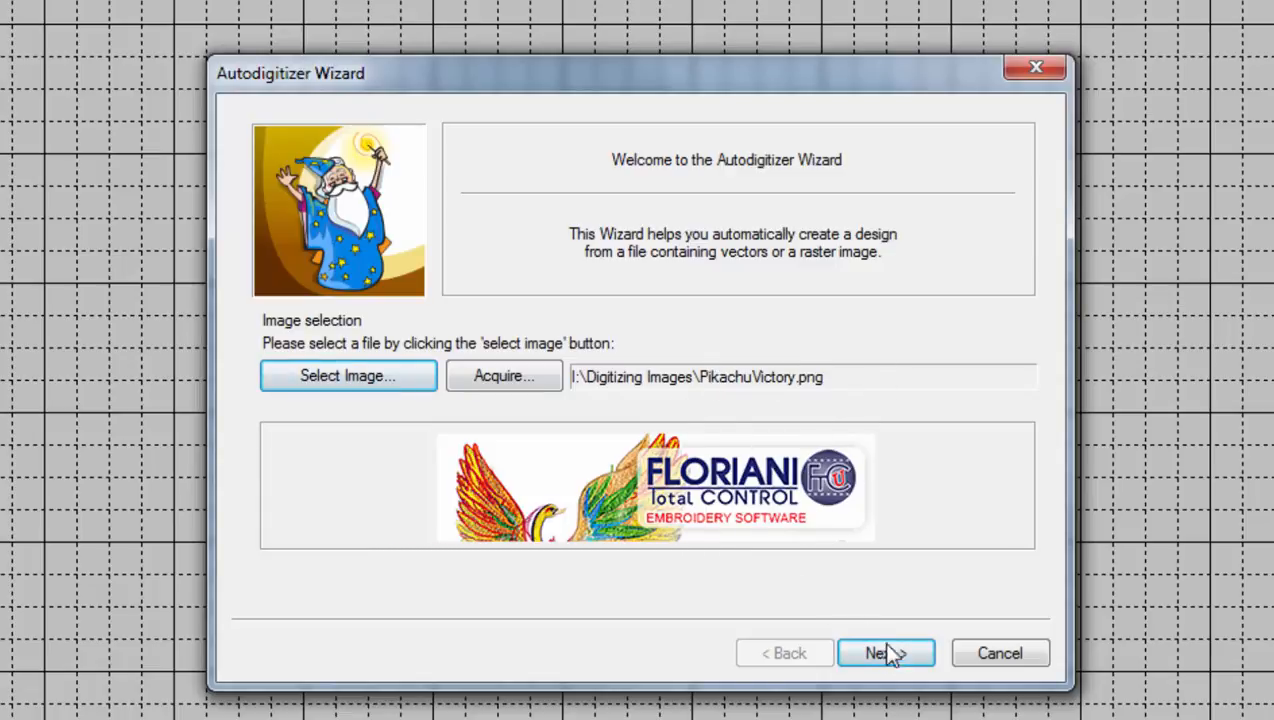
Size the image to 180 mm wide (180 × 160.2 mm) and continue to Color Reduction.
click(886, 652)
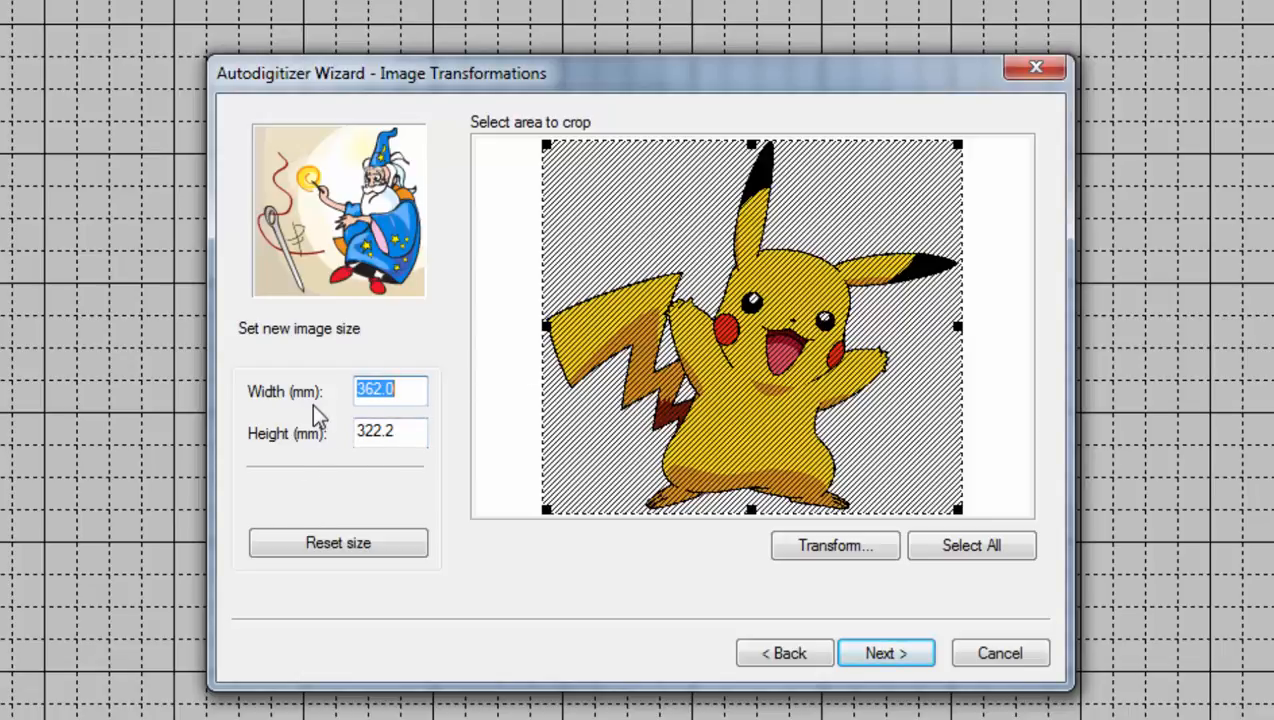
text(180)
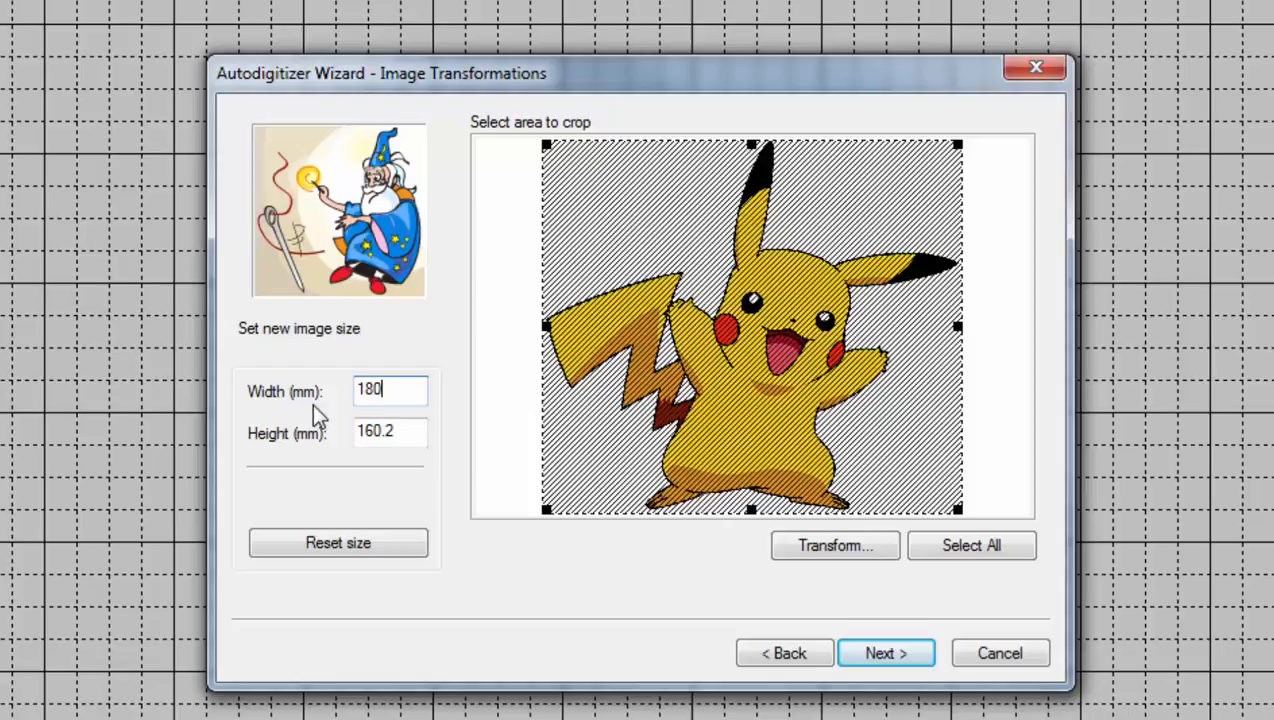
mouse_move(458, 413)
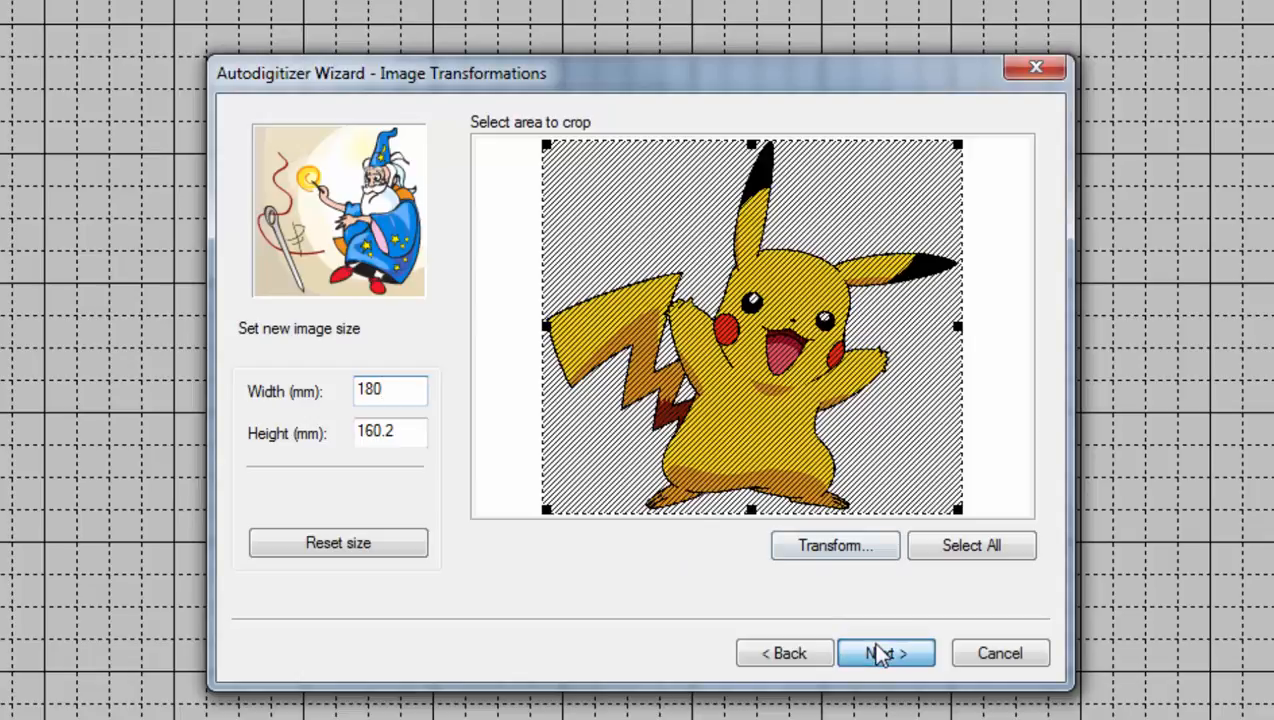
click(885, 653)
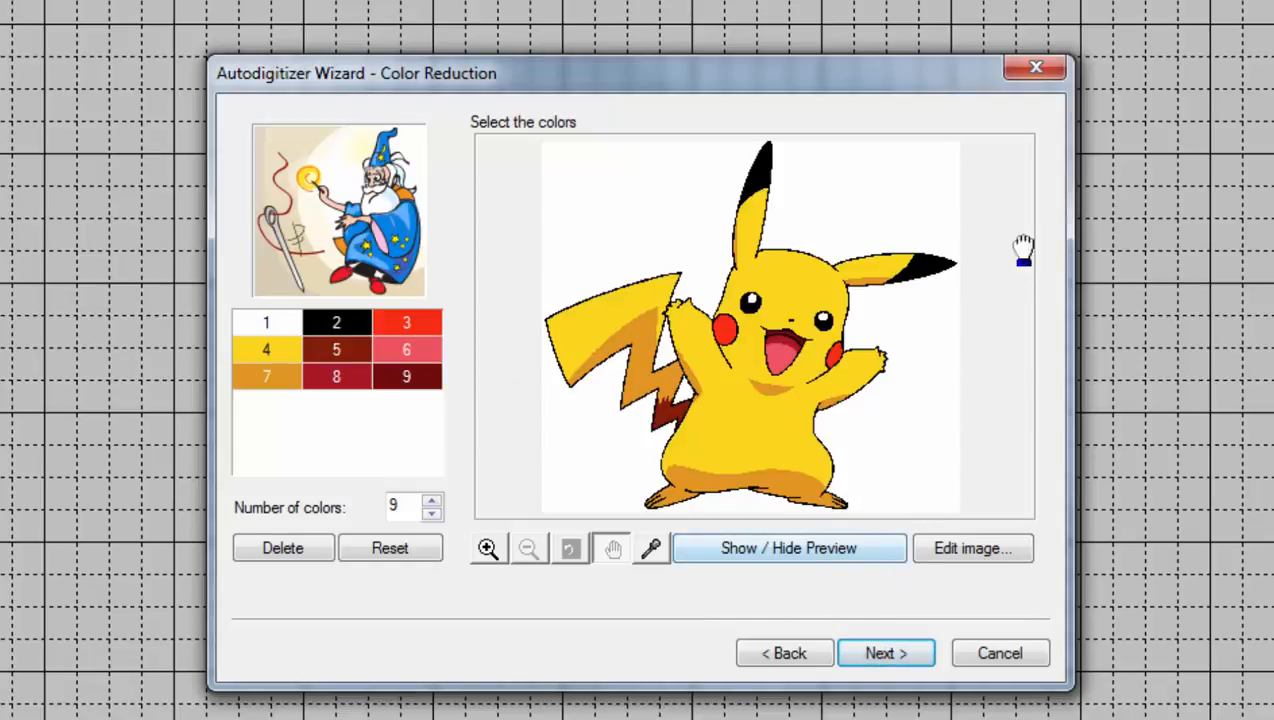
Edit the reduced Pikachu image in Paint, then close Paint saving AutoDigiImage.bmp.
click(973, 548)
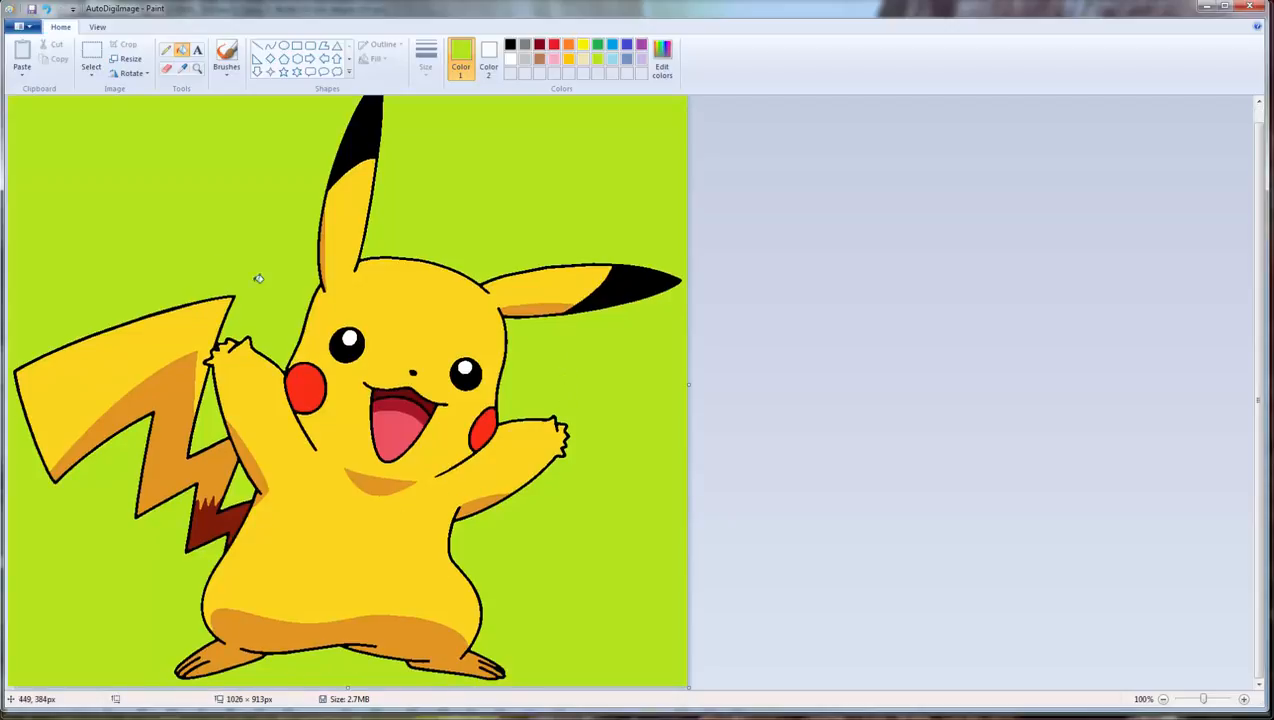
mouse_move(451, 281)
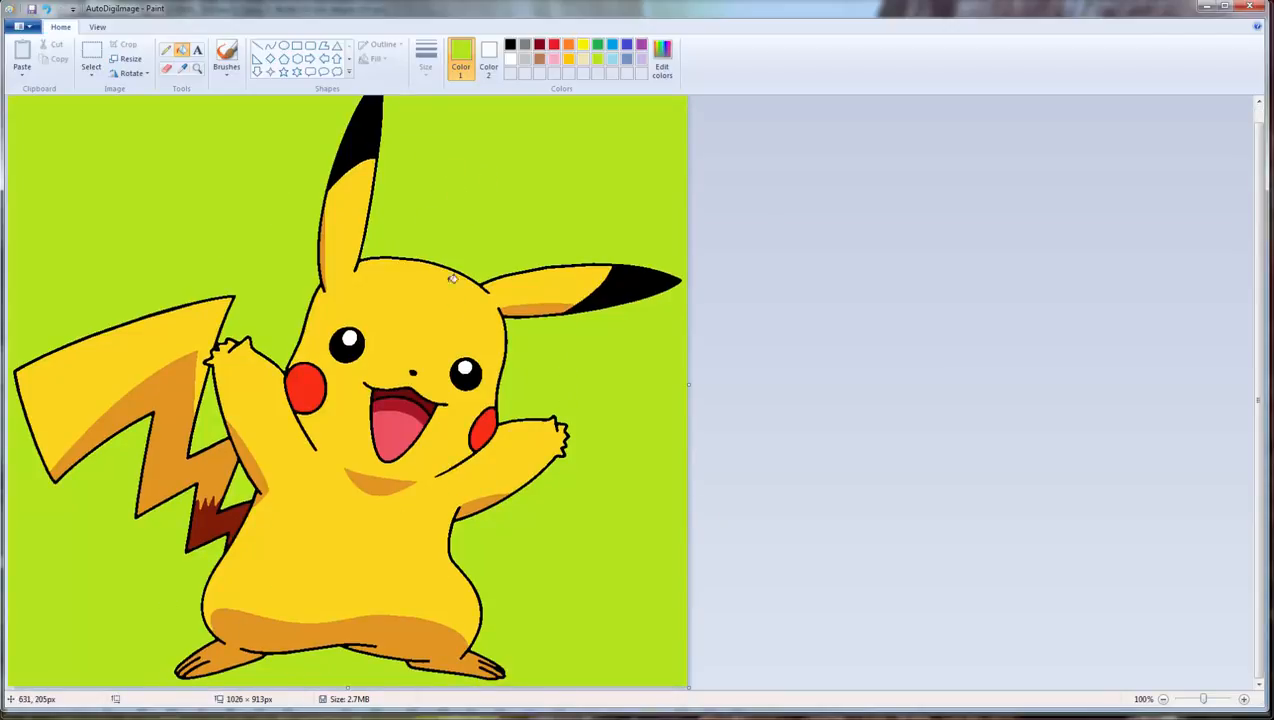
mouse_move(399, 345)
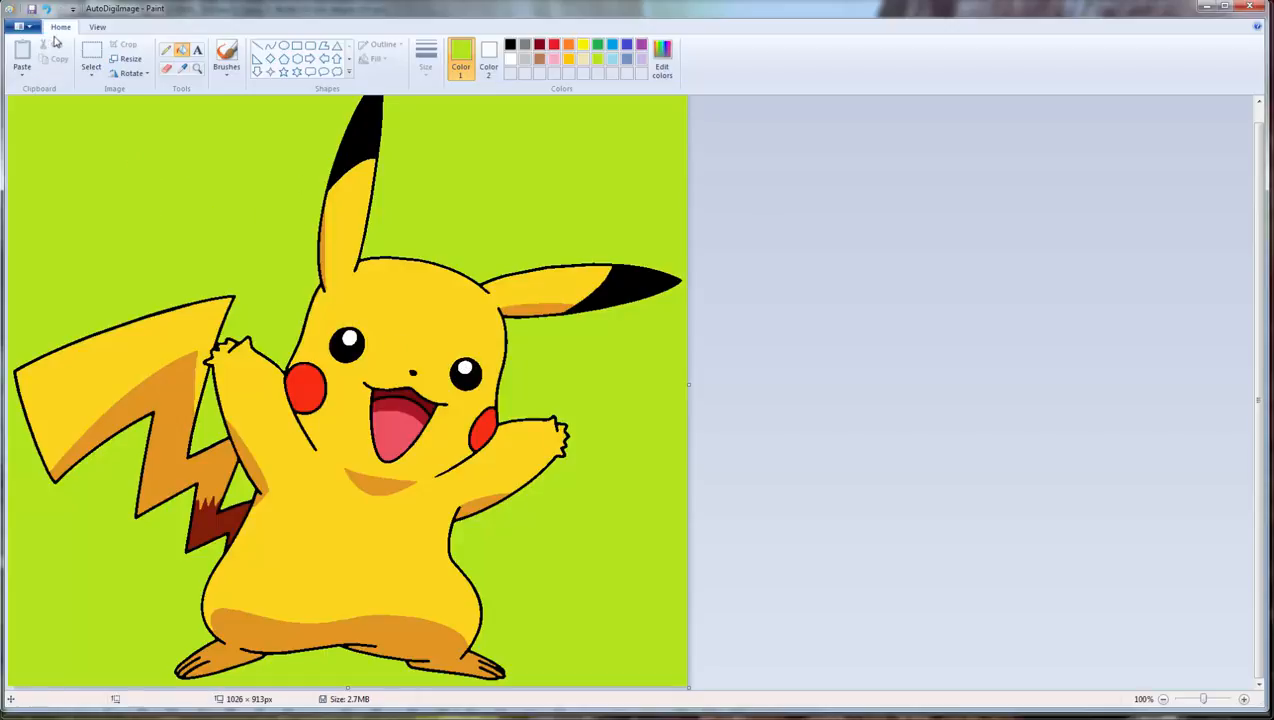
click(15, 26)
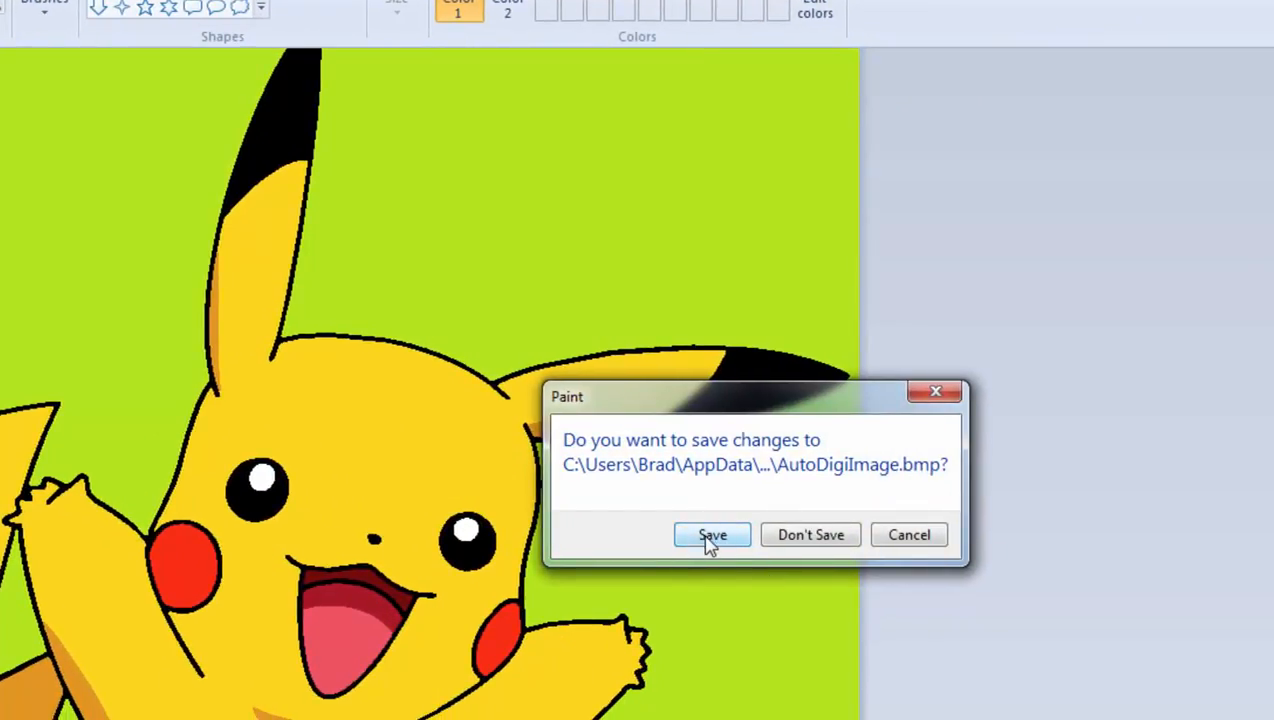
click(711, 535)
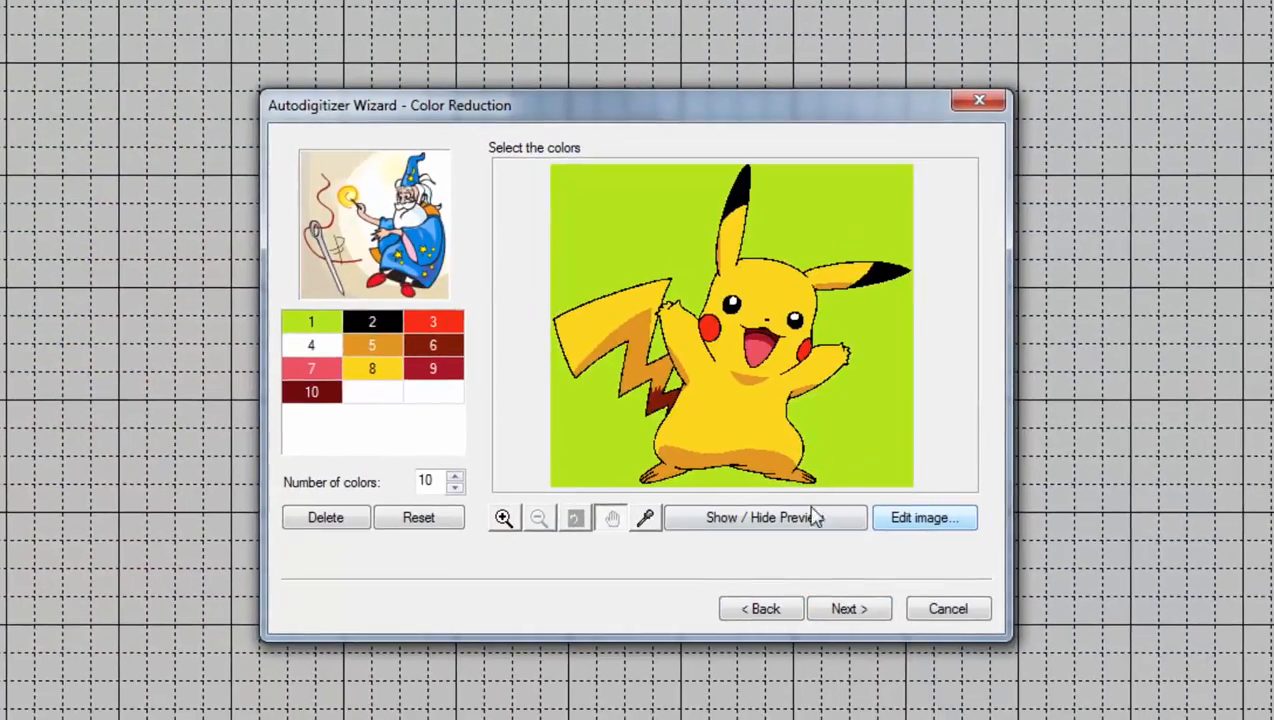
Finish the wizard to generate the nine-colour embroidery and move Embroidery 900 Black to stitch last.
click(849, 608)
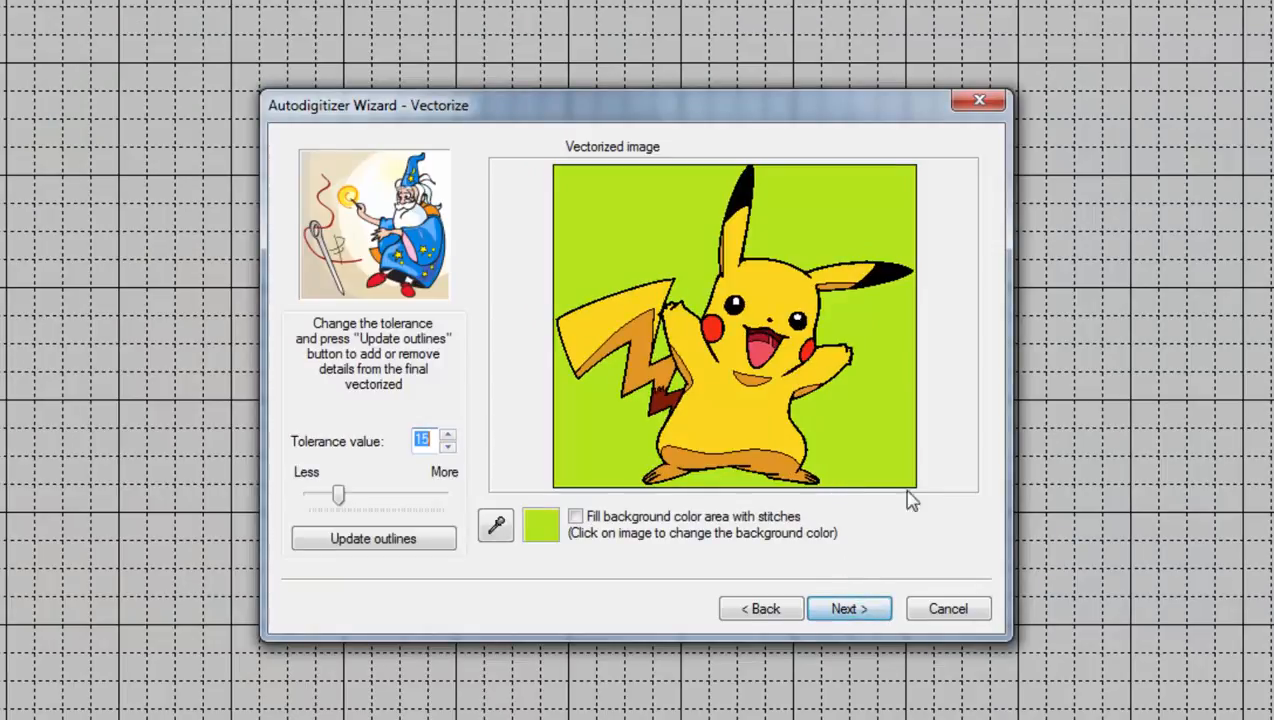
click(849, 608)
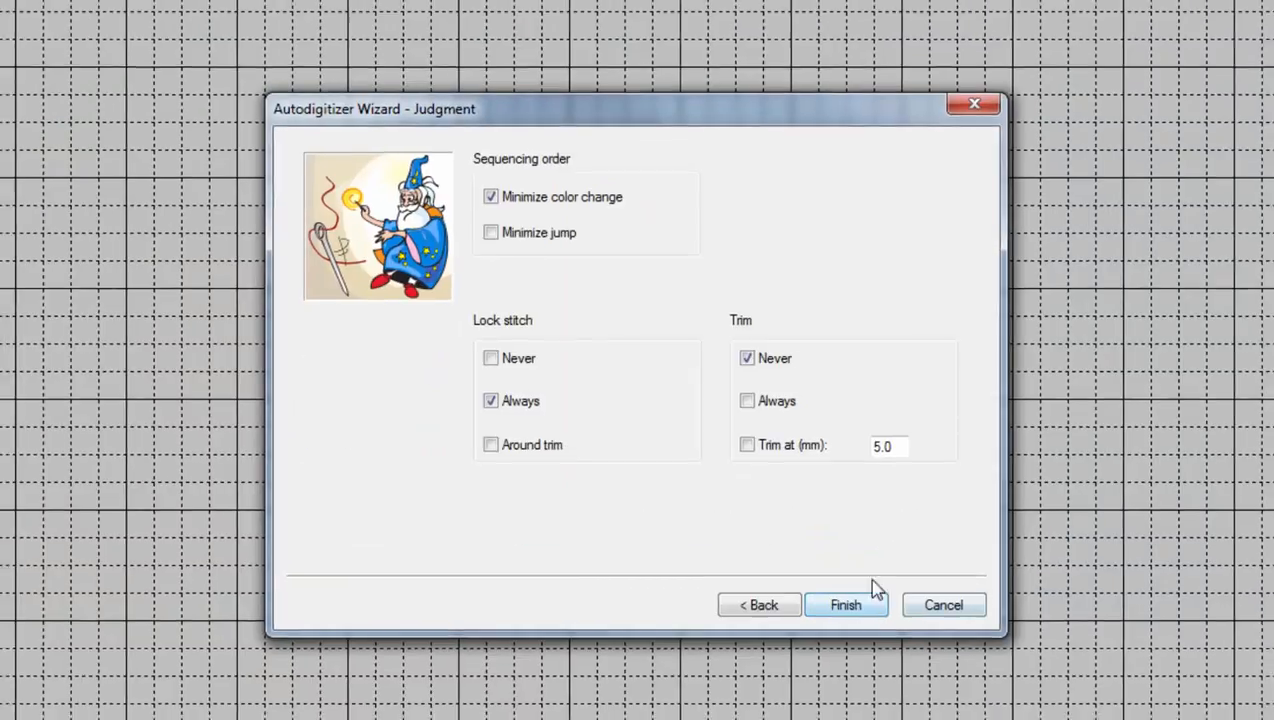
click(846, 604)
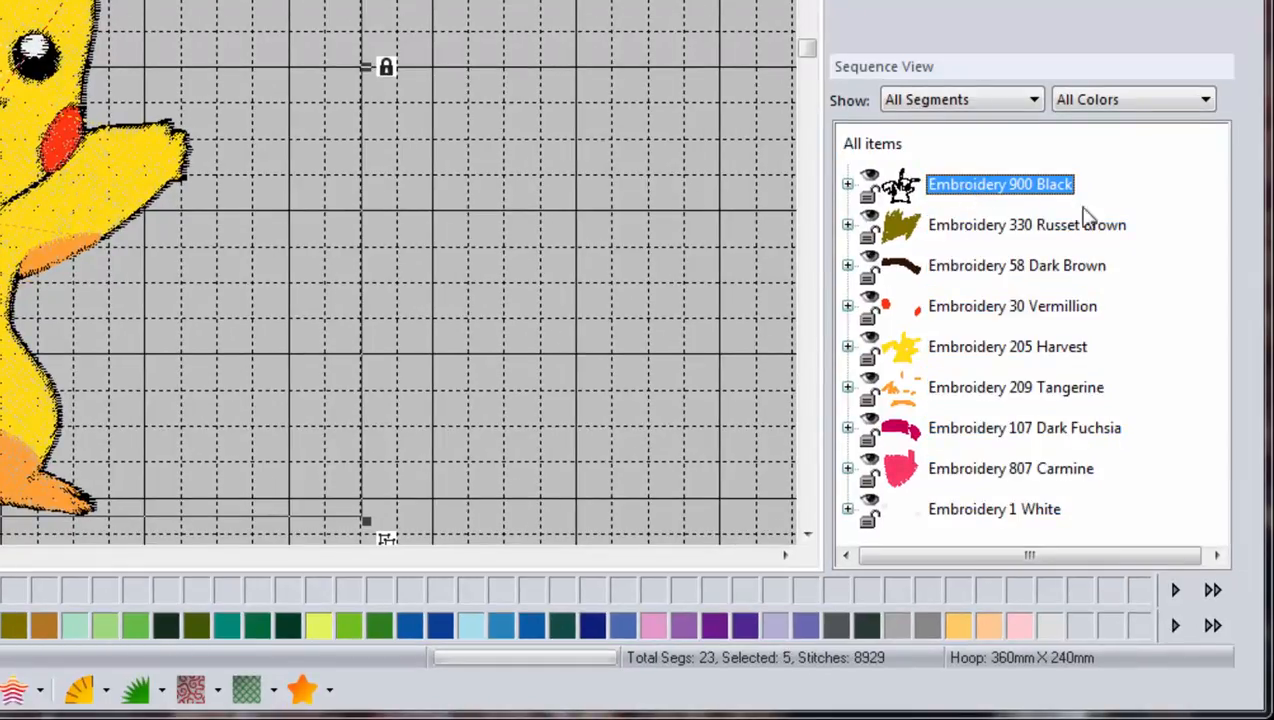
drag(1000, 184, 1000, 509)
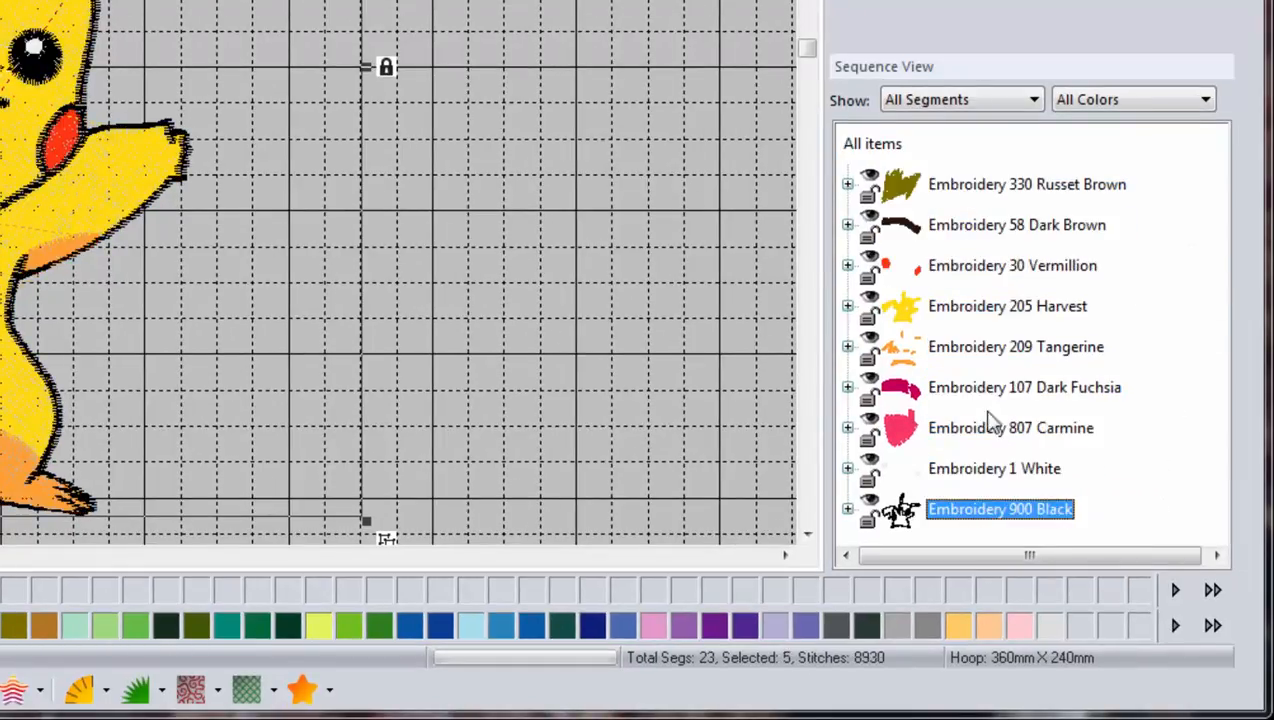
right_click(1000, 509)
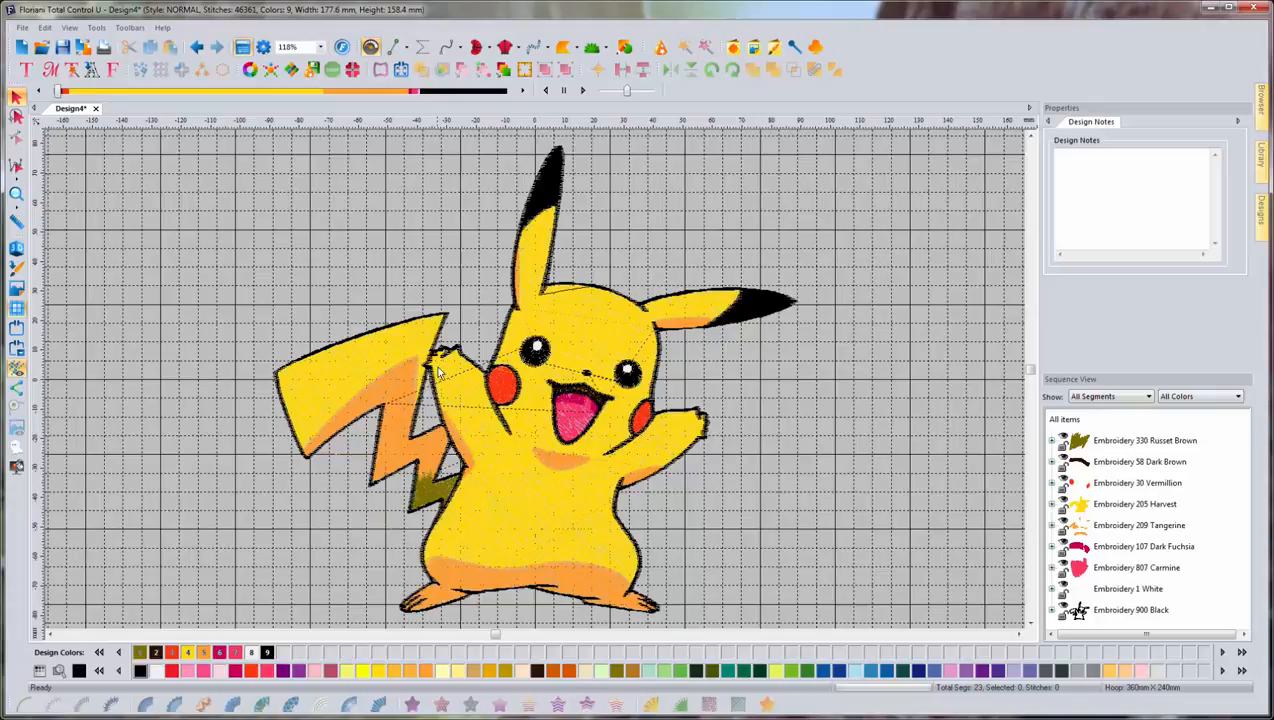
mouse_move(597, 358)
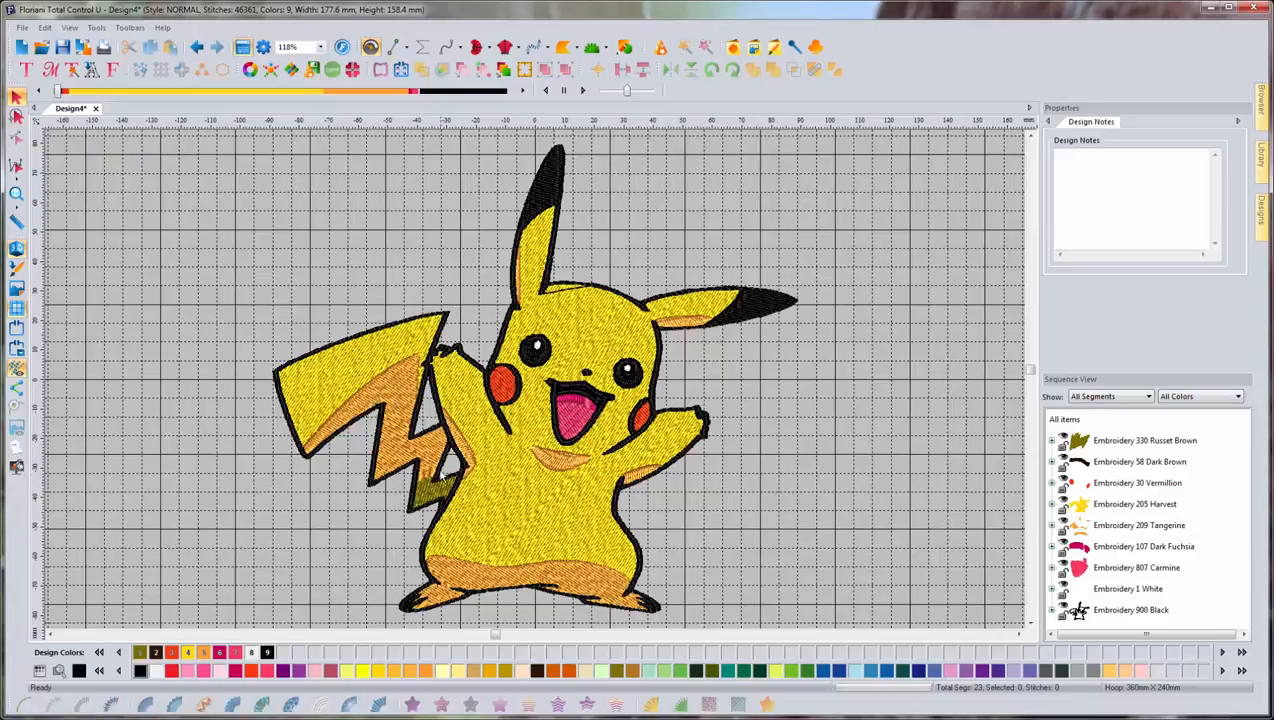
mouse_move(565, 360)
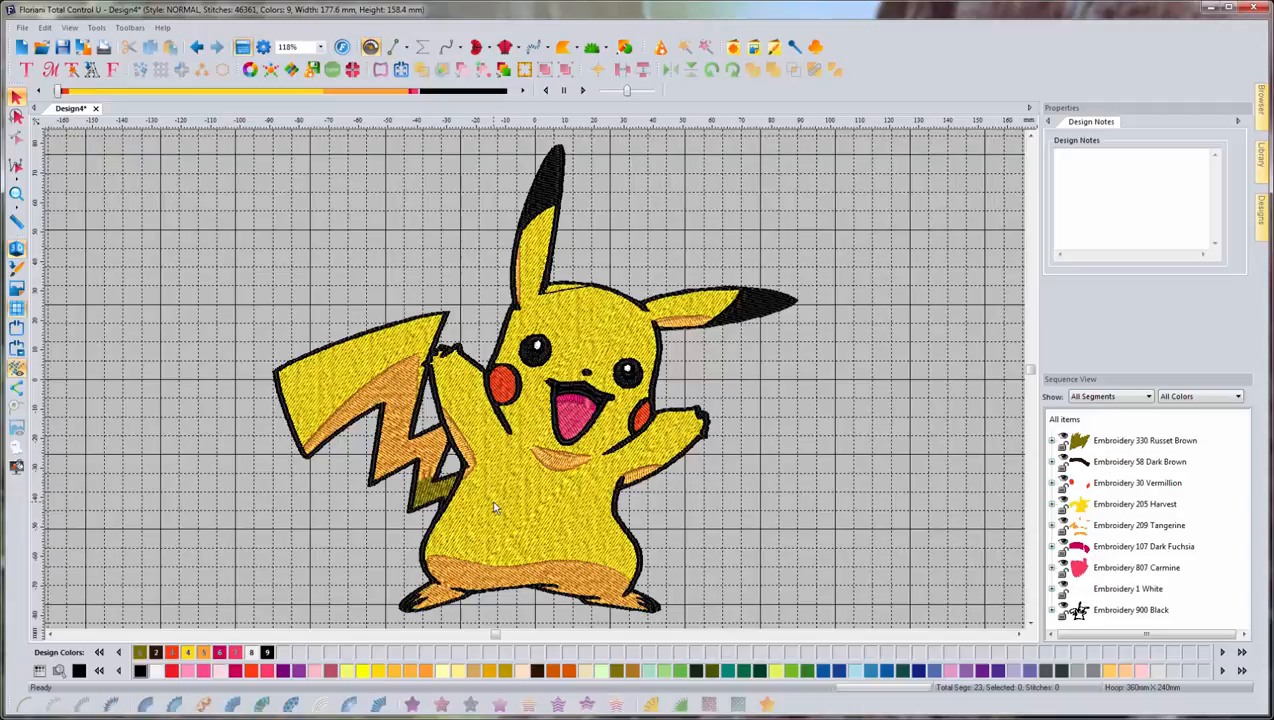
mouse_move(597, 362)
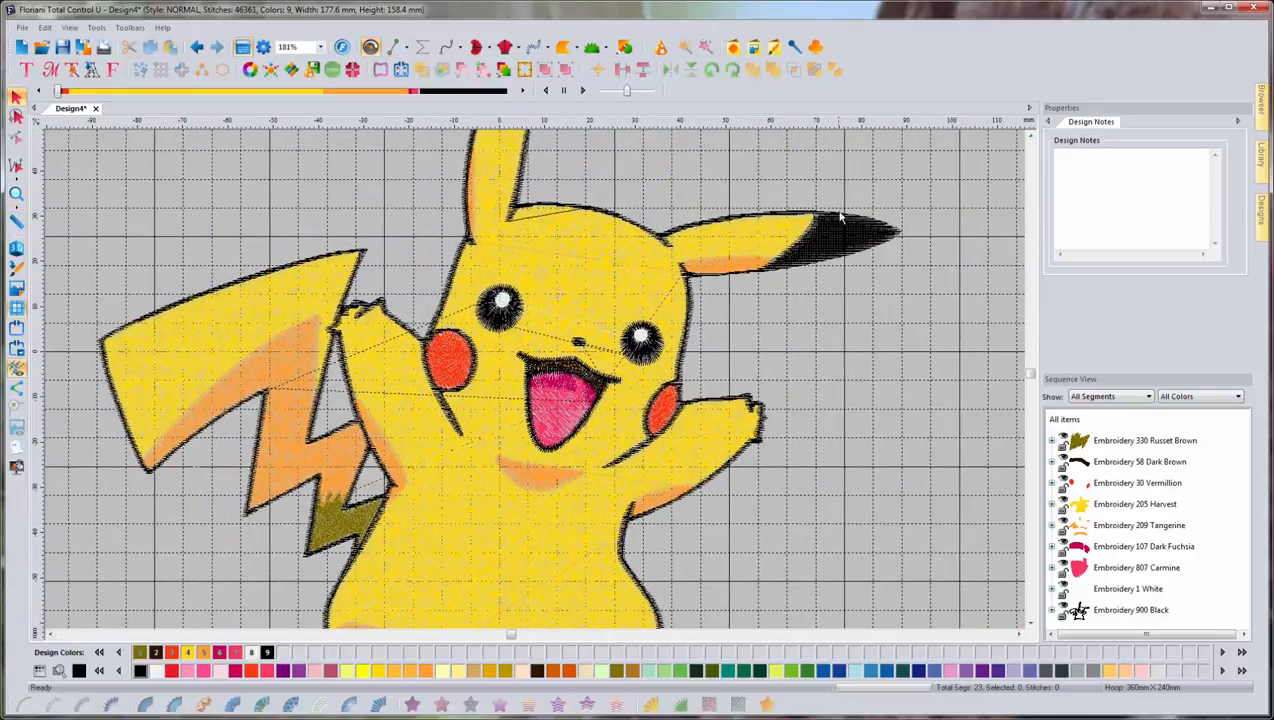
mouse_move(829, 246)
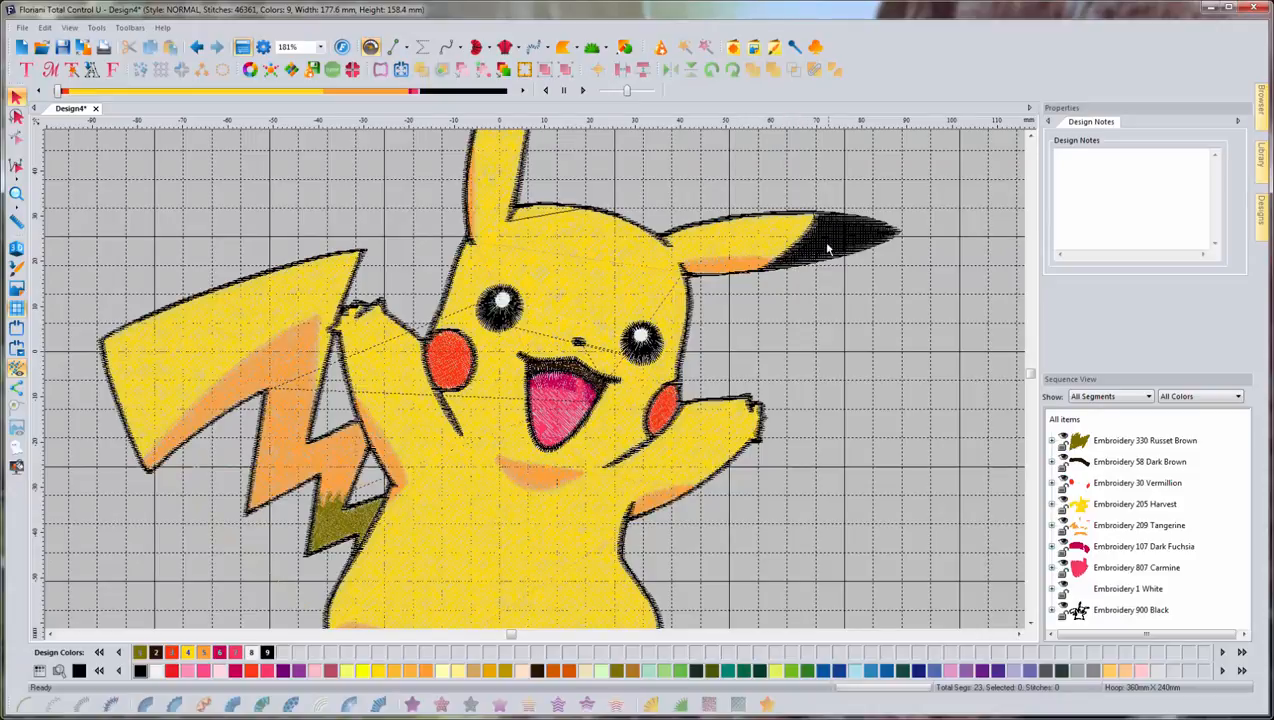
click(828, 240)
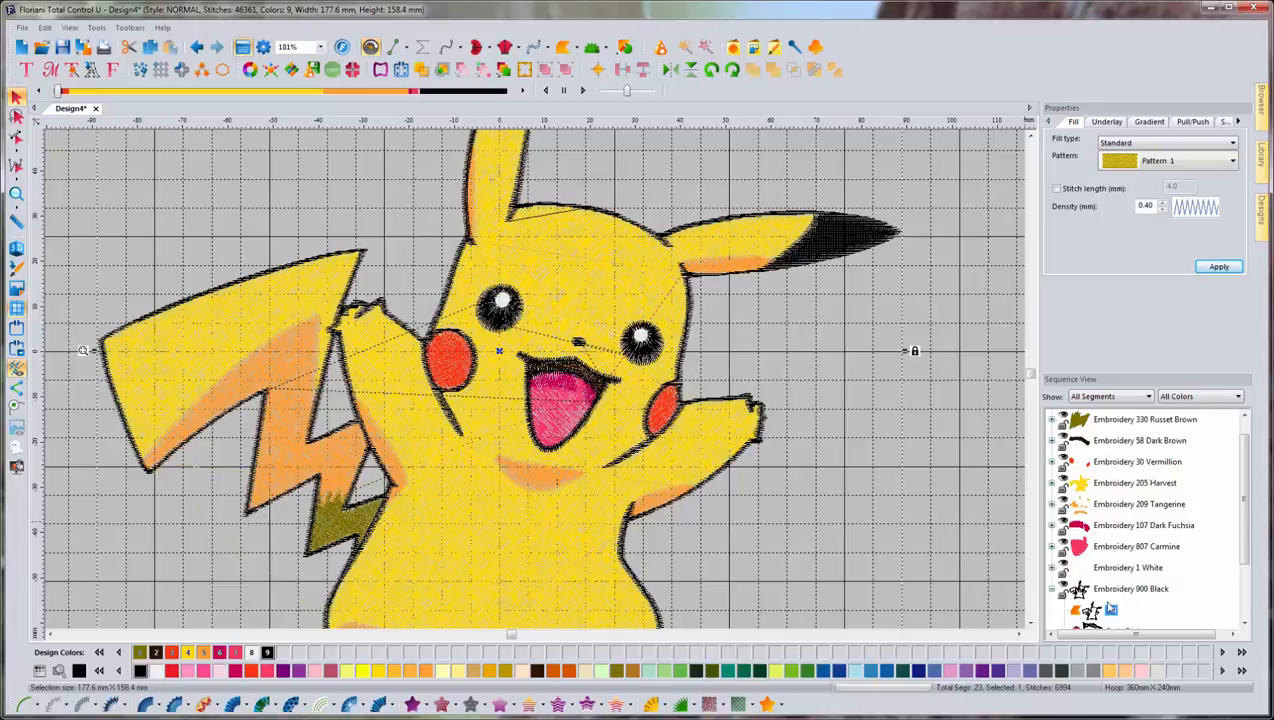
mouse_move(15, 160)
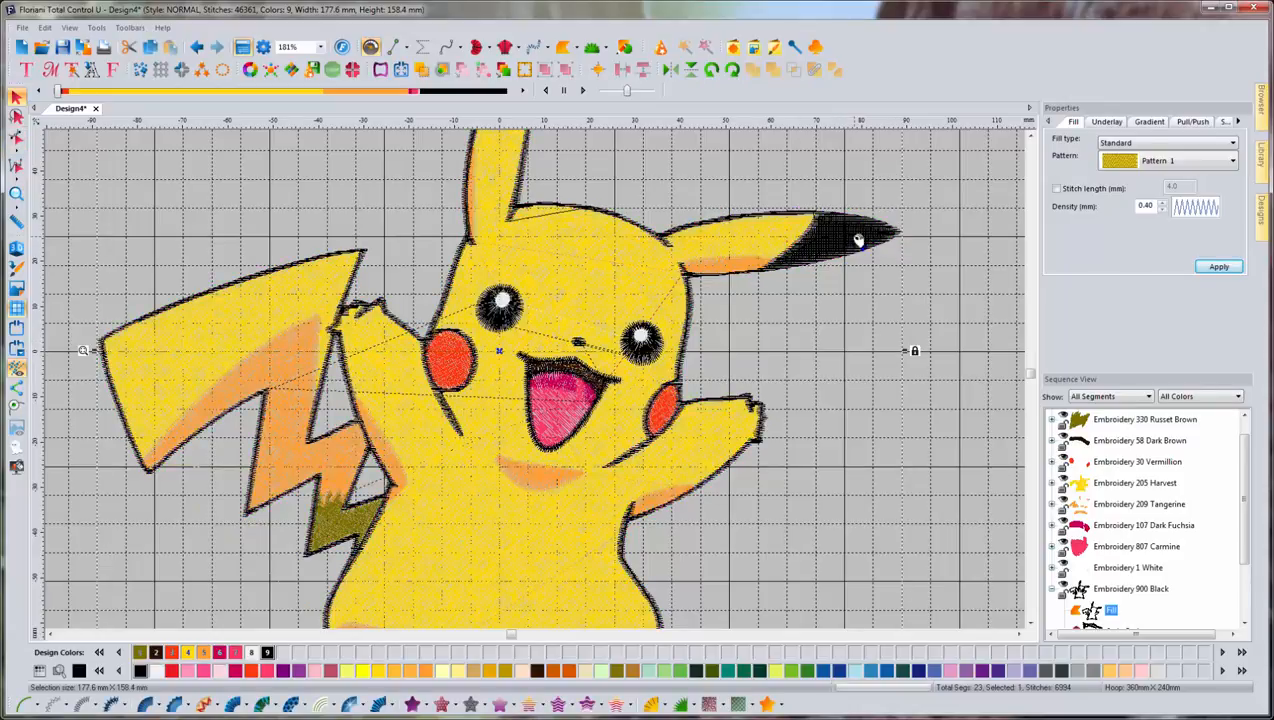
scroll(down, 3)
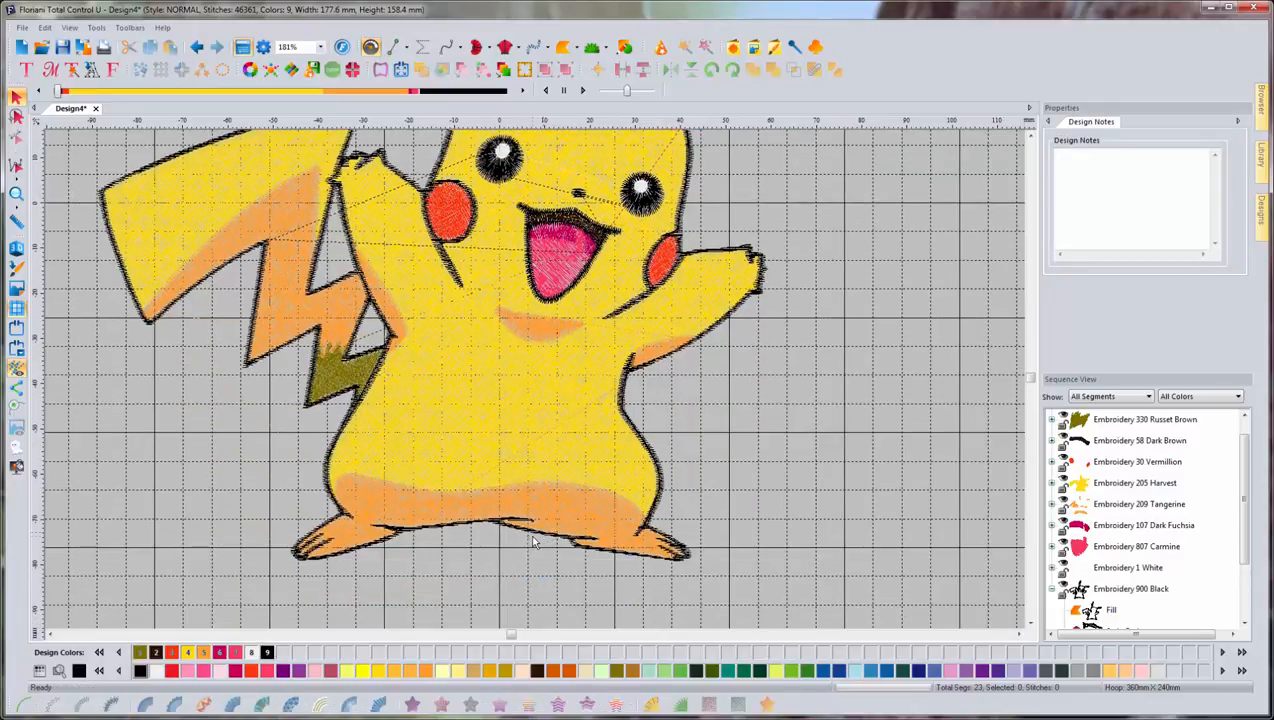
mouse_move(607, 567)
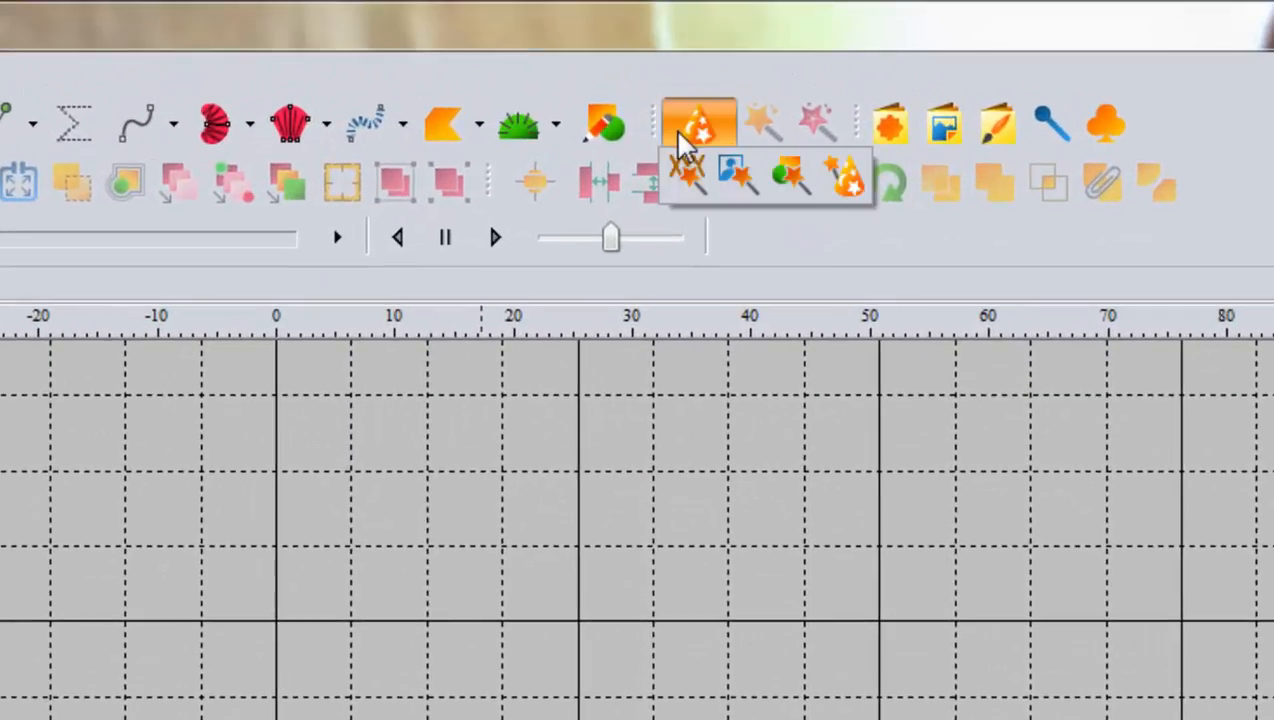
Relaunch the Autodigitizer Wizard from the toolbar dropdown with PikachuVictory.png.
click(697, 118)
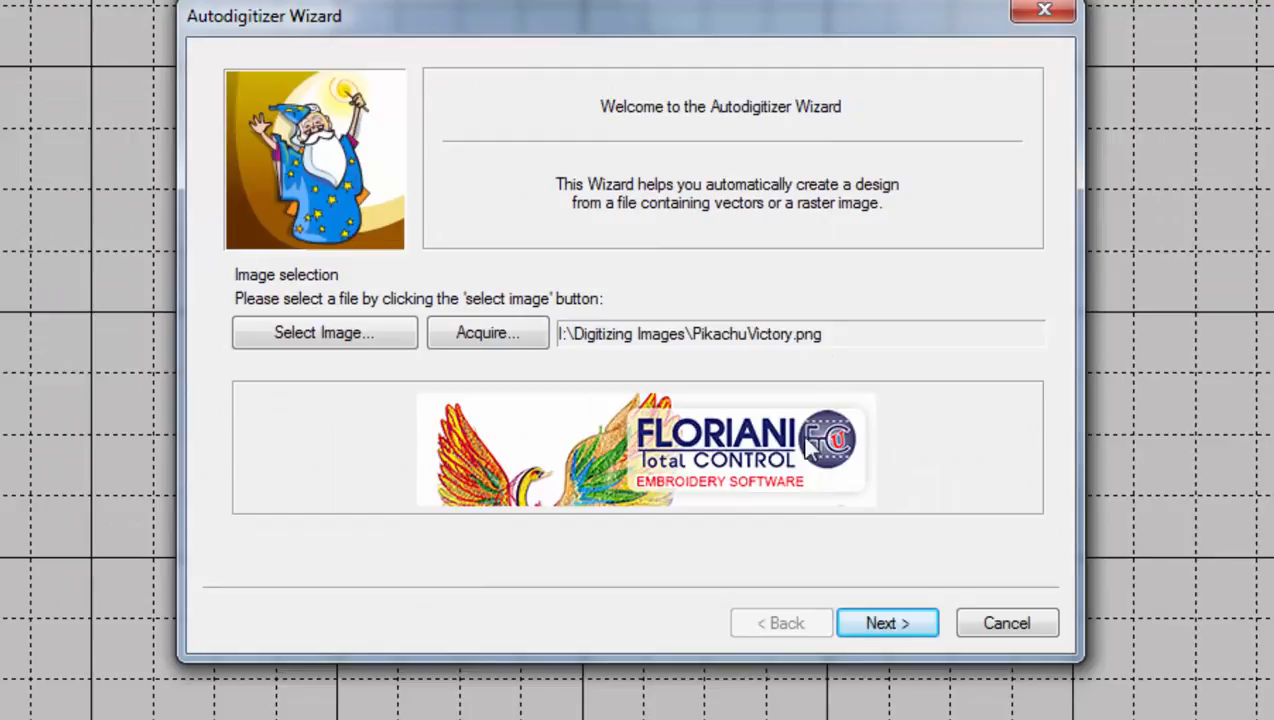
Size Pikachu to 180 × 160.2 mm and open the reduced image in Paint.
click(886, 622)
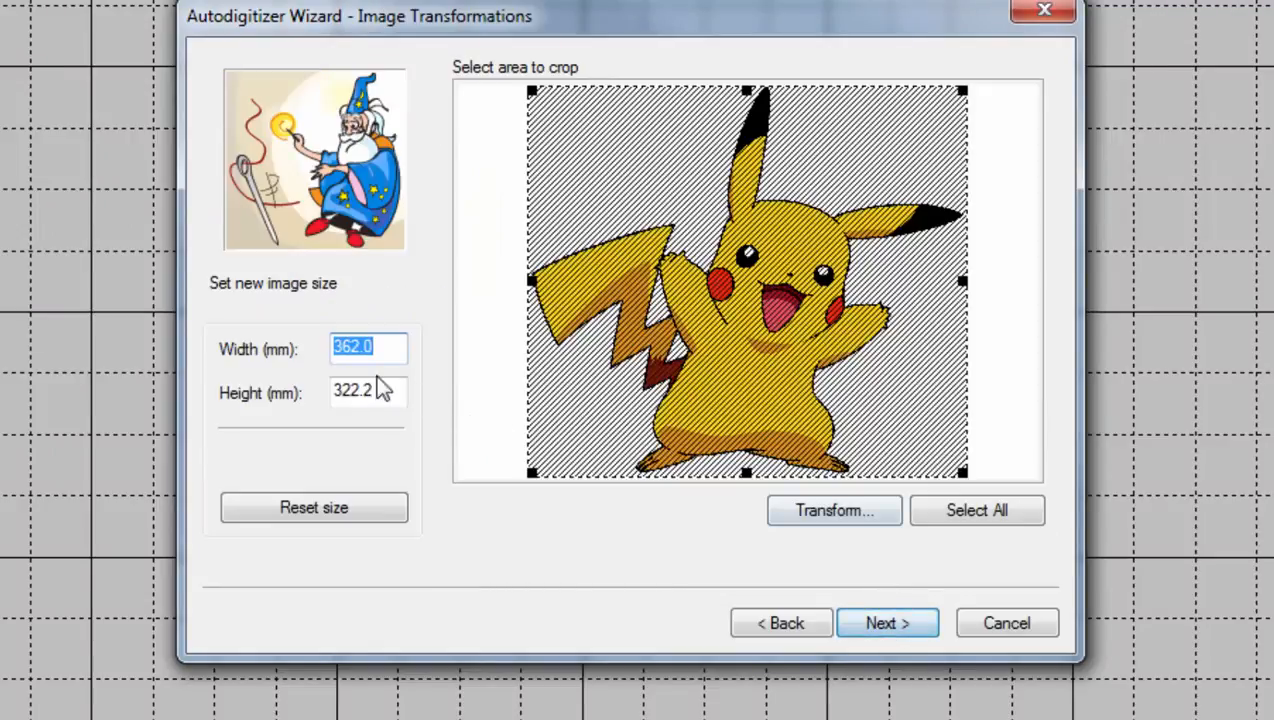
text(180)
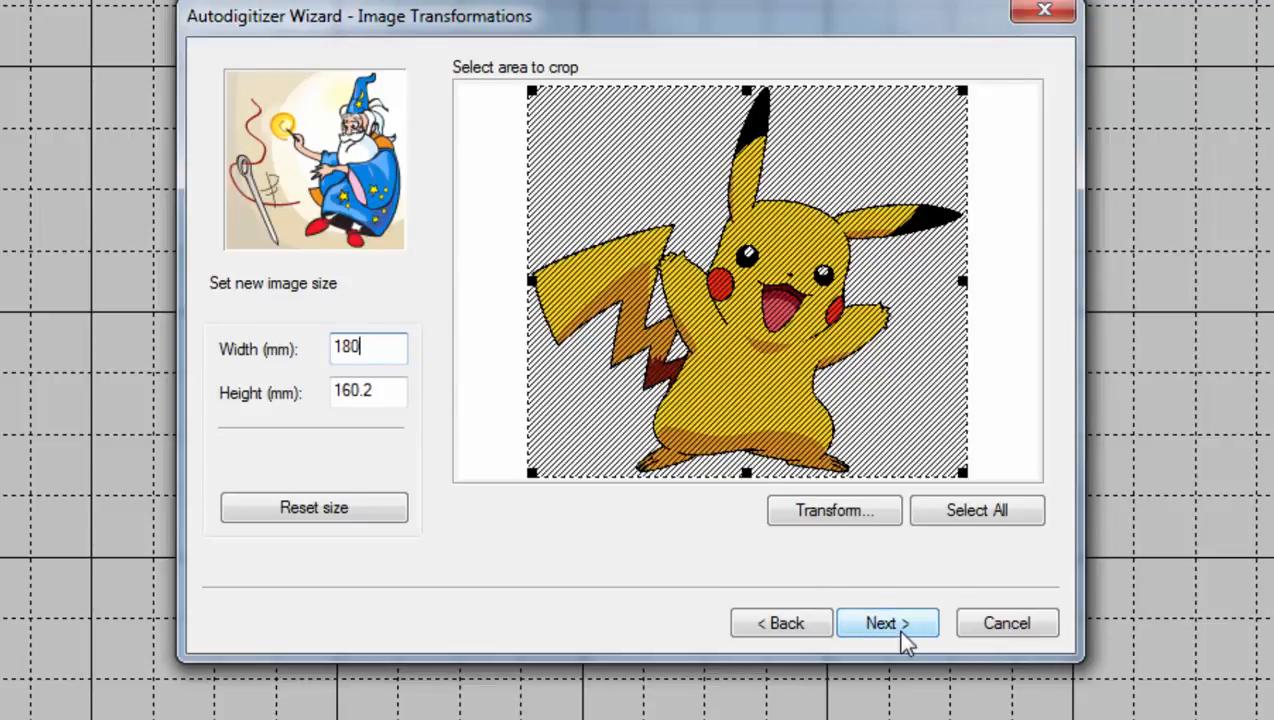
click(887, 622)
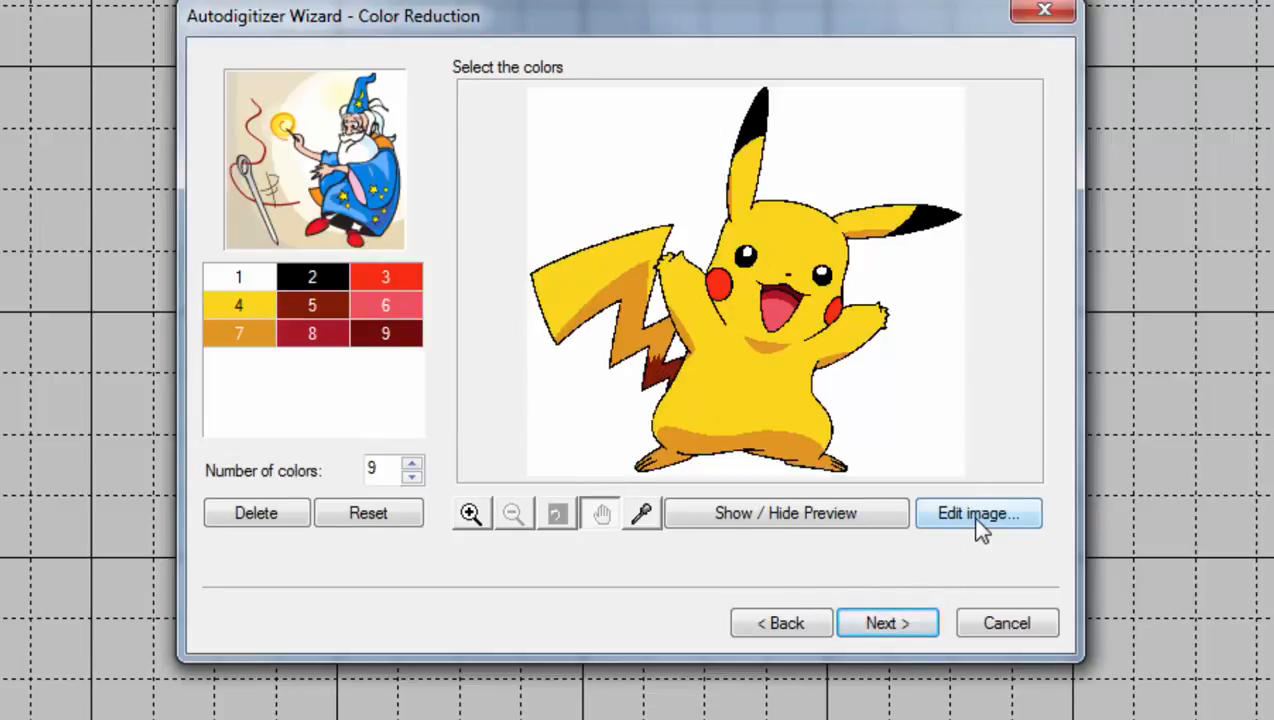
click(979, 513)
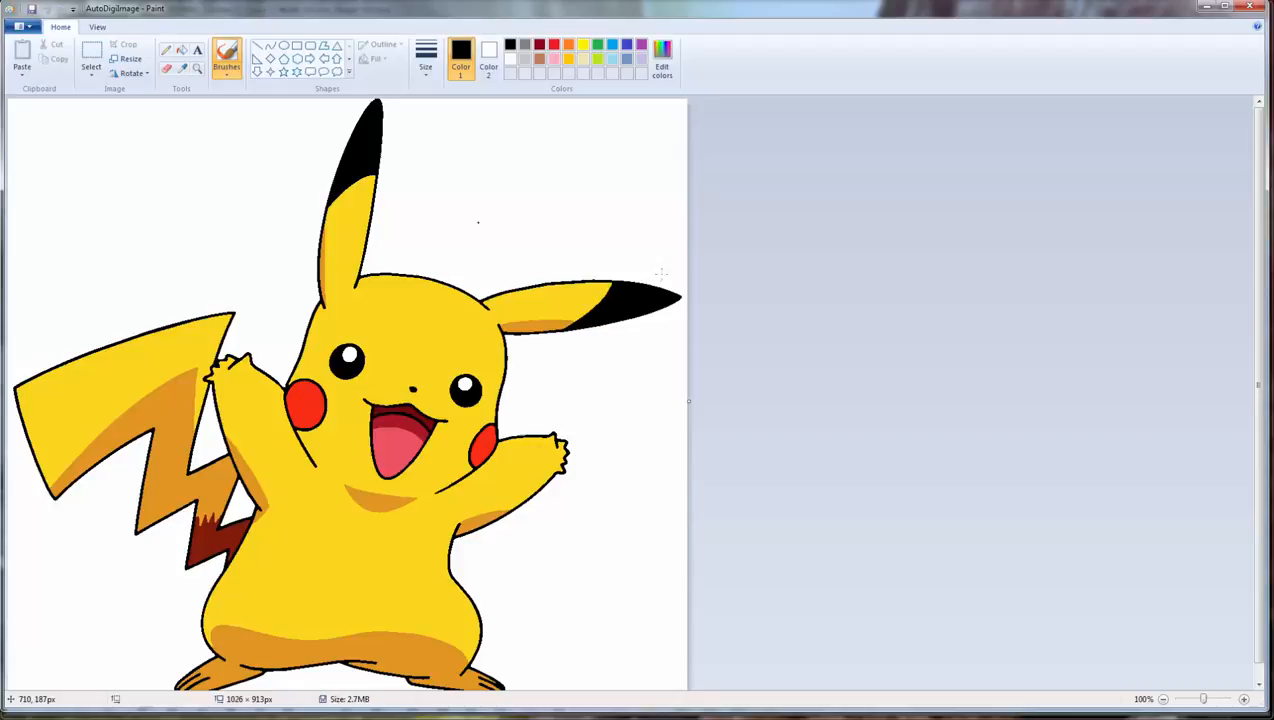
mouse_move(410, 190)
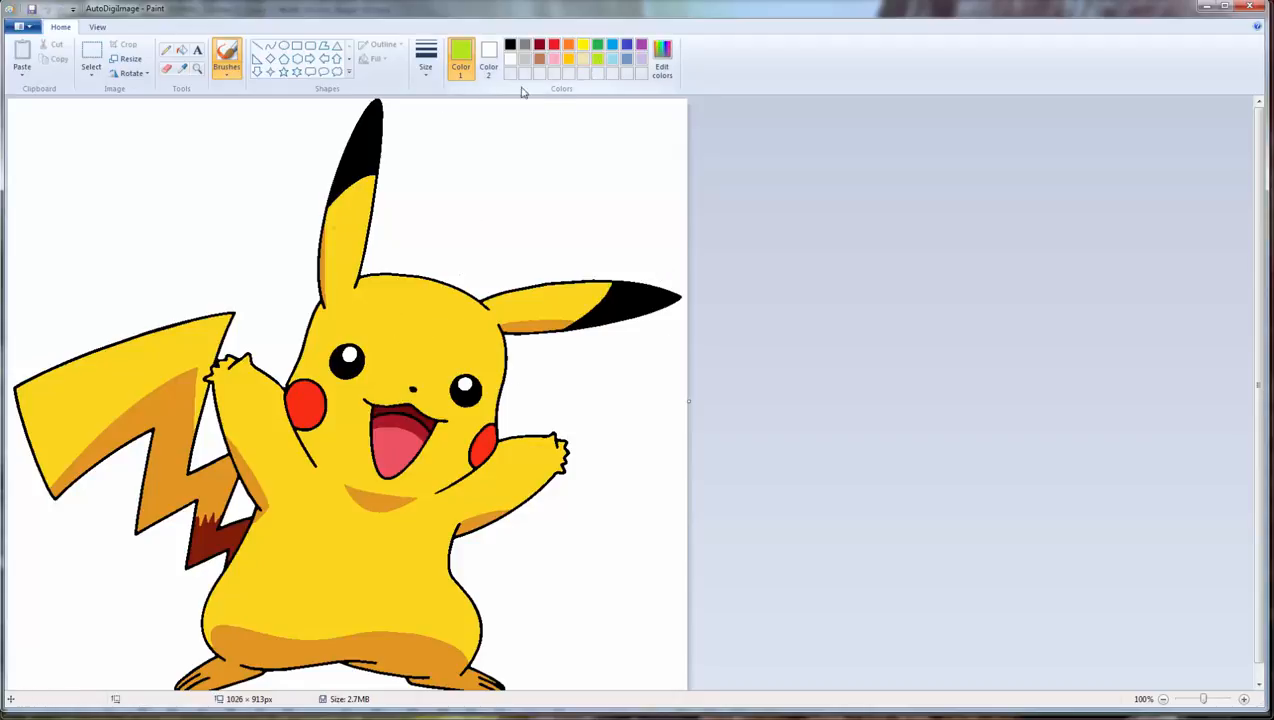
Use Paint's Fill tool to flood Pikachu's white background lime green.
click(229, 173)
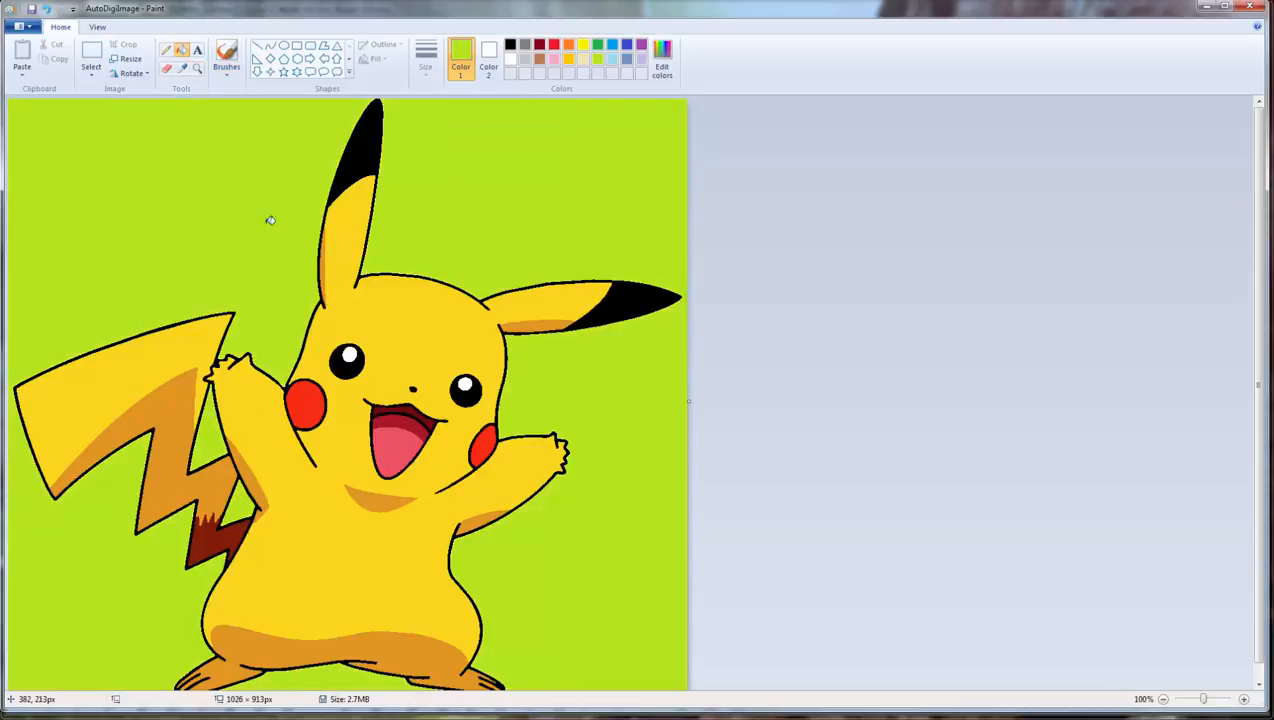
mouse_move(337, 240)
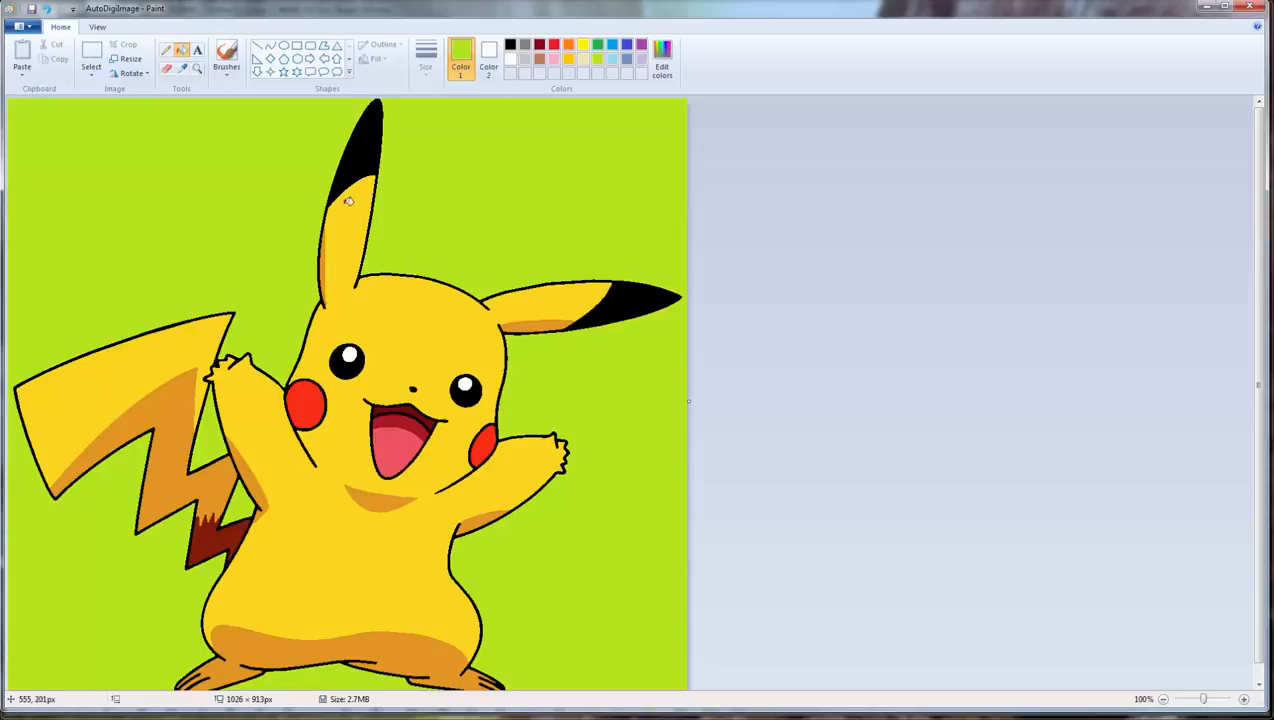
mouse_move(516, 398)
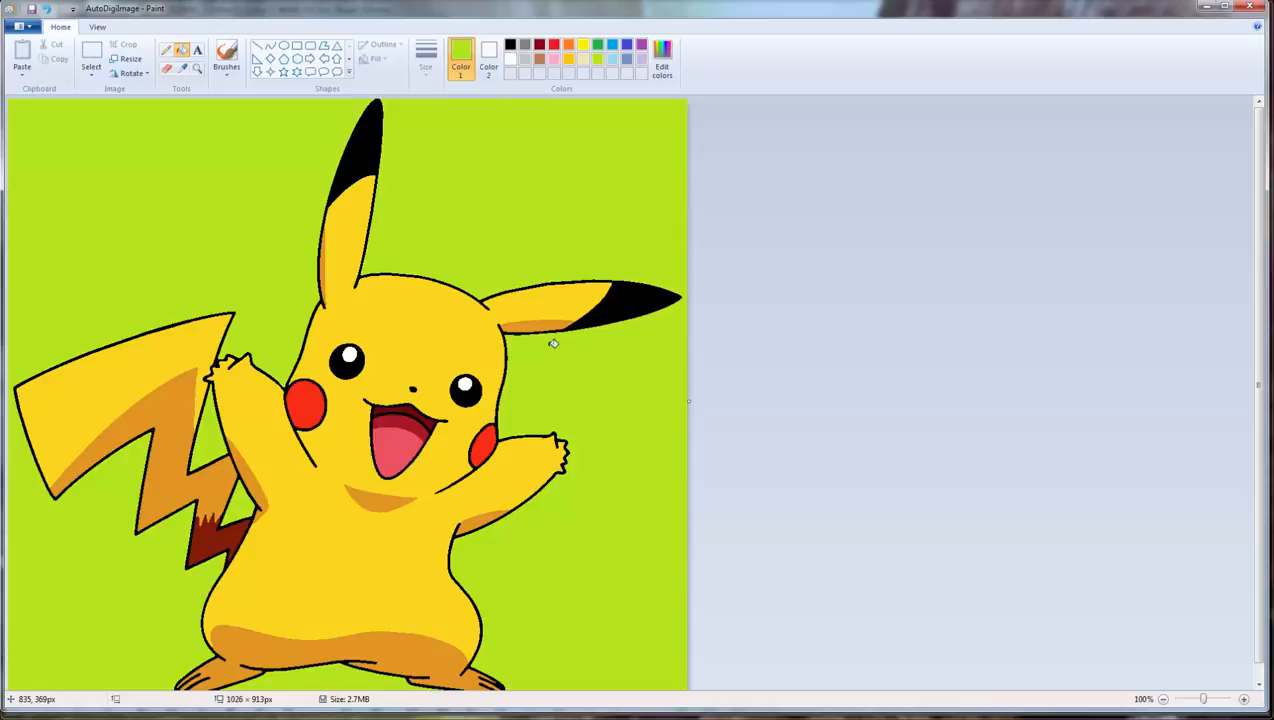
mouse_move(567, 330)
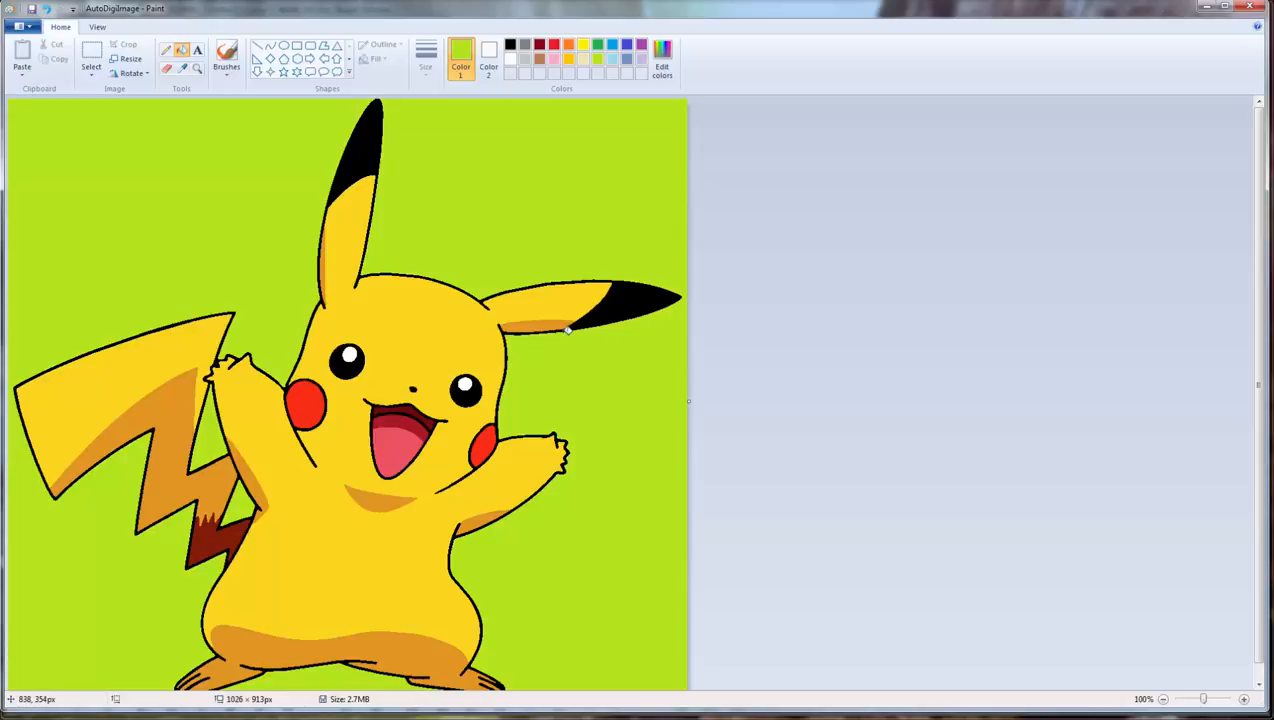
mouse_move(438, 310)
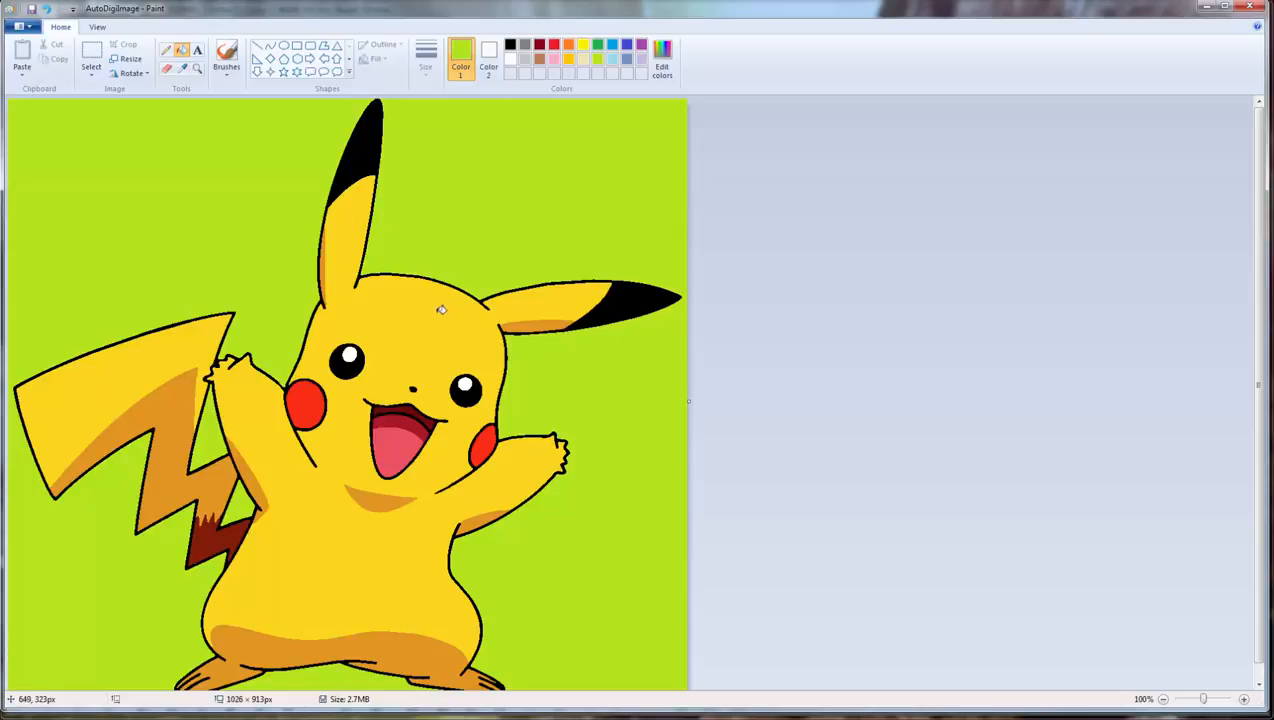
mouse_move(417, 245)
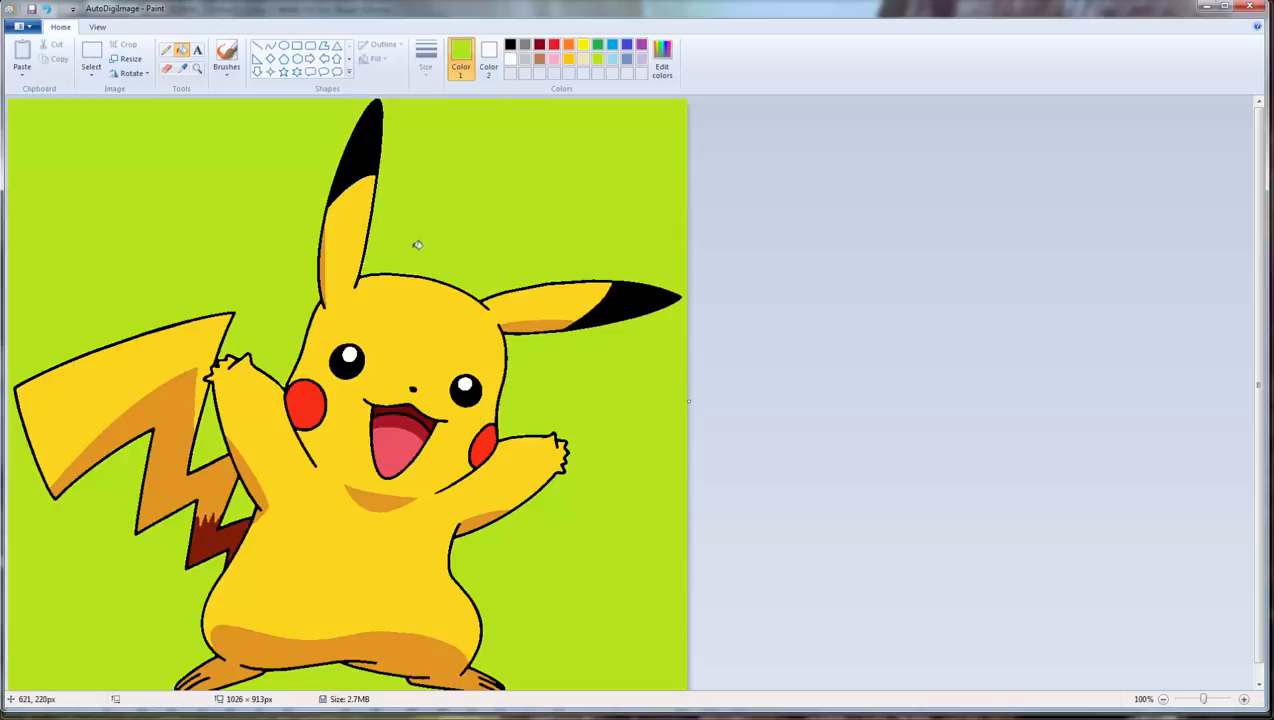
mouse_move(949, 594)
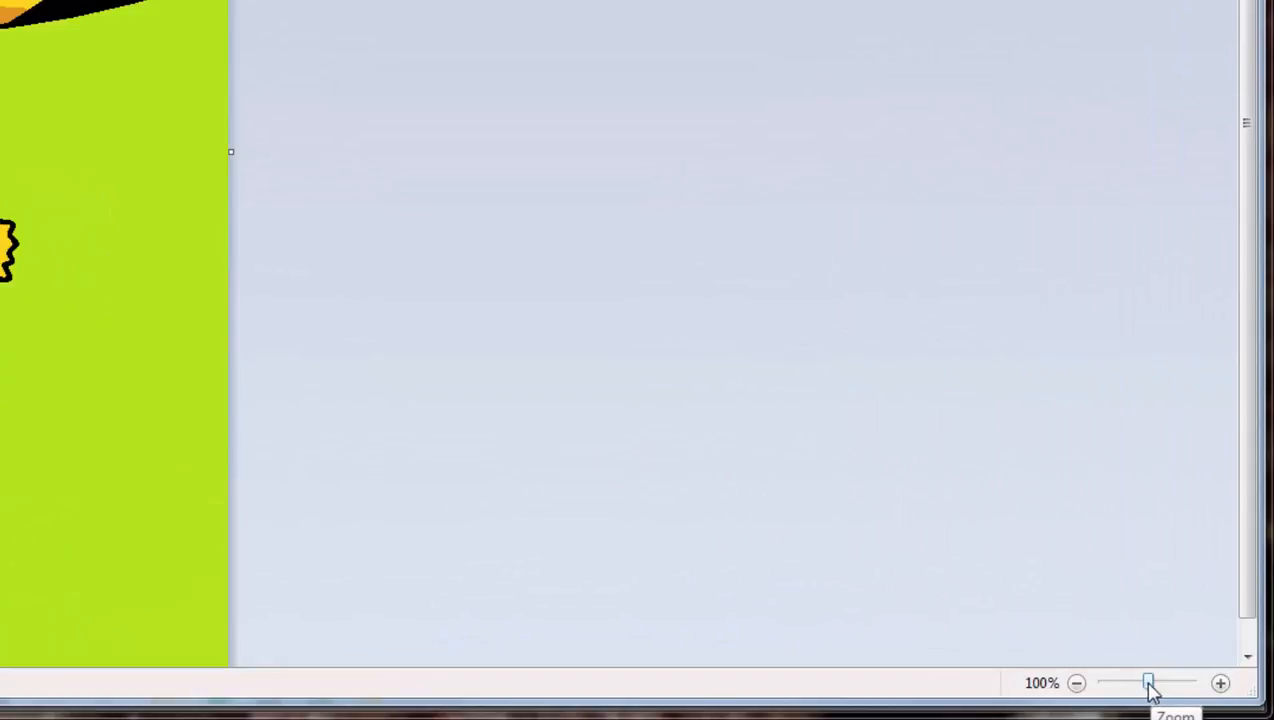
mouse_move(1218, 683)
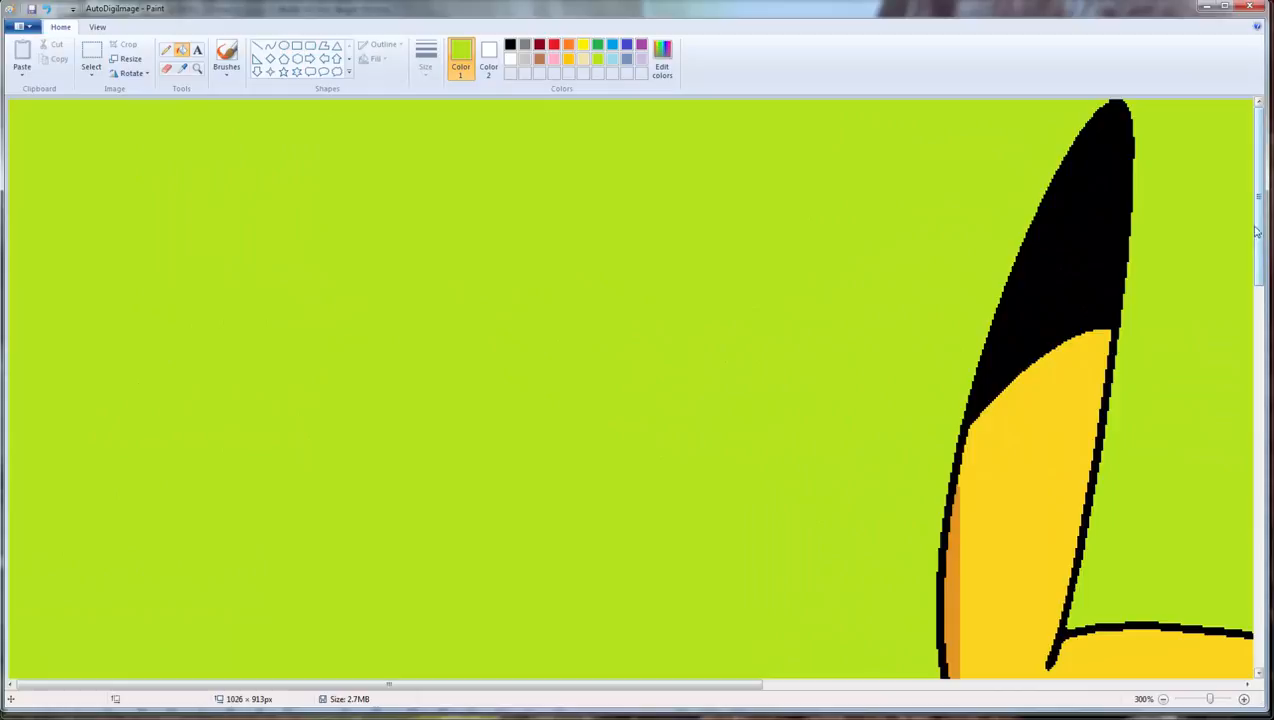
Scroll the Paint canvas toward Pikachu's upper ear tip.
scroll(down, 3)
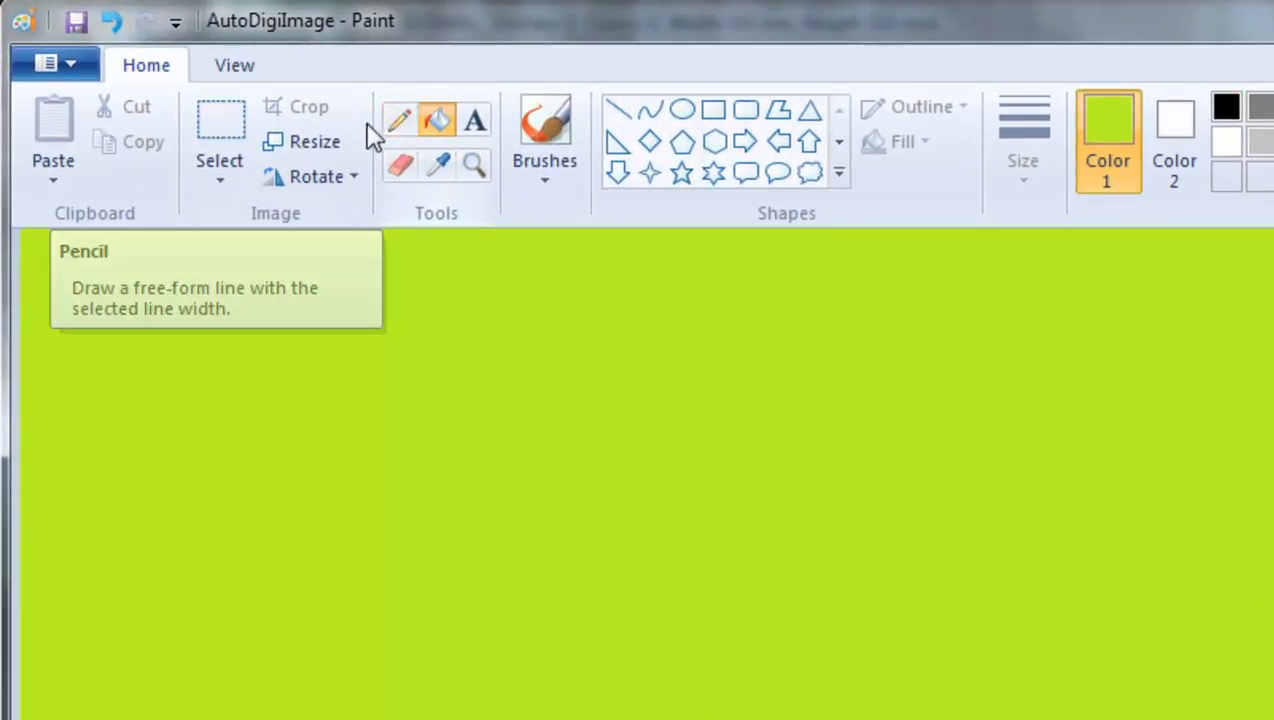
mouse_move(405, 135)
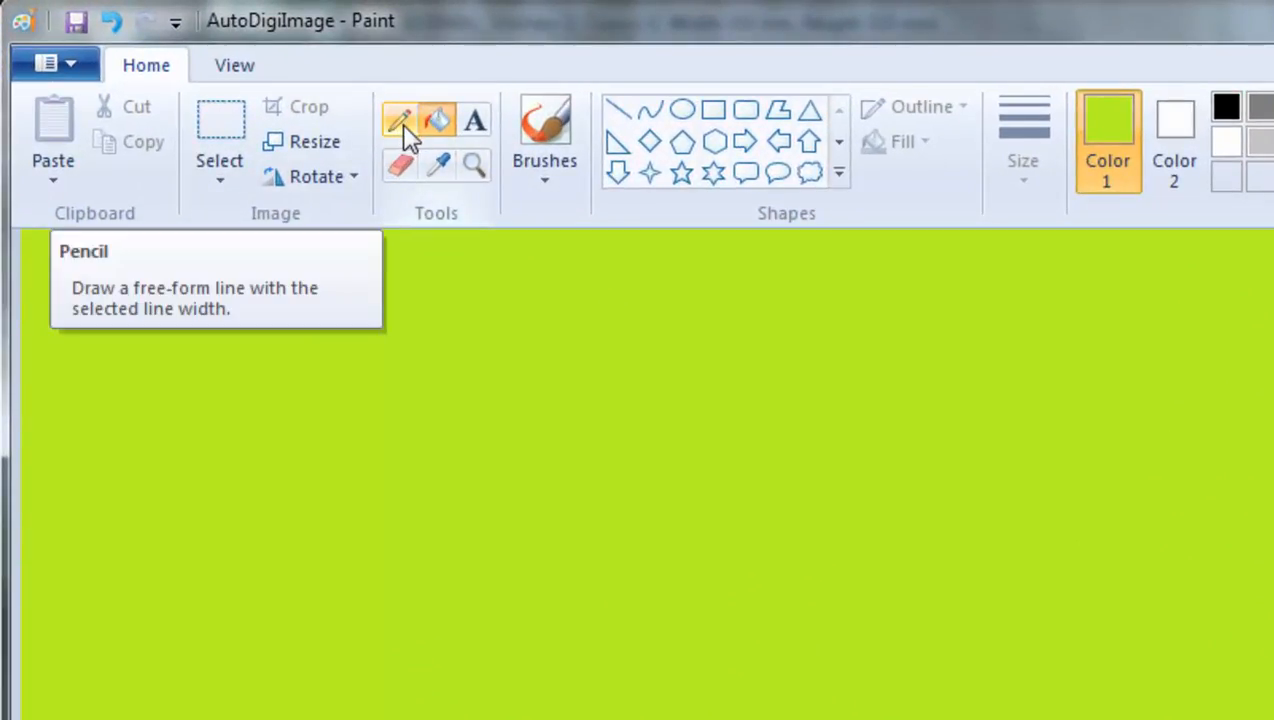
mouse_move(473, 165)
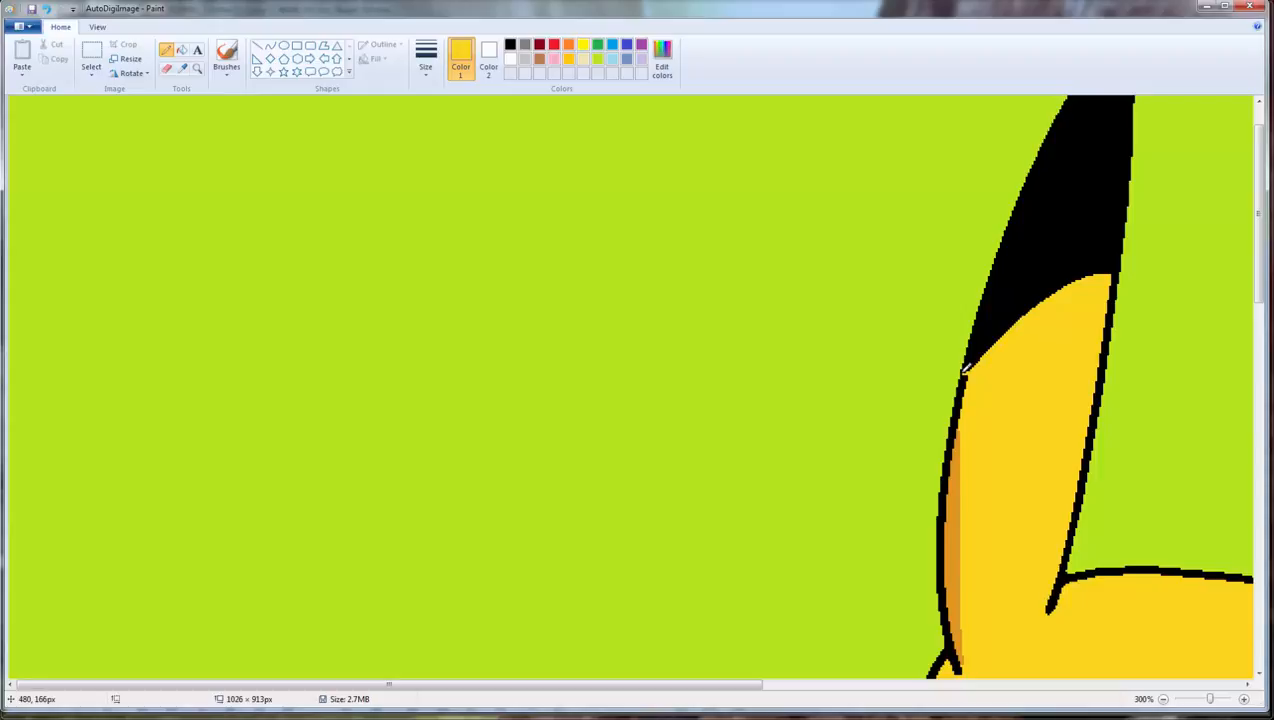
mouse_move(1043, 365)
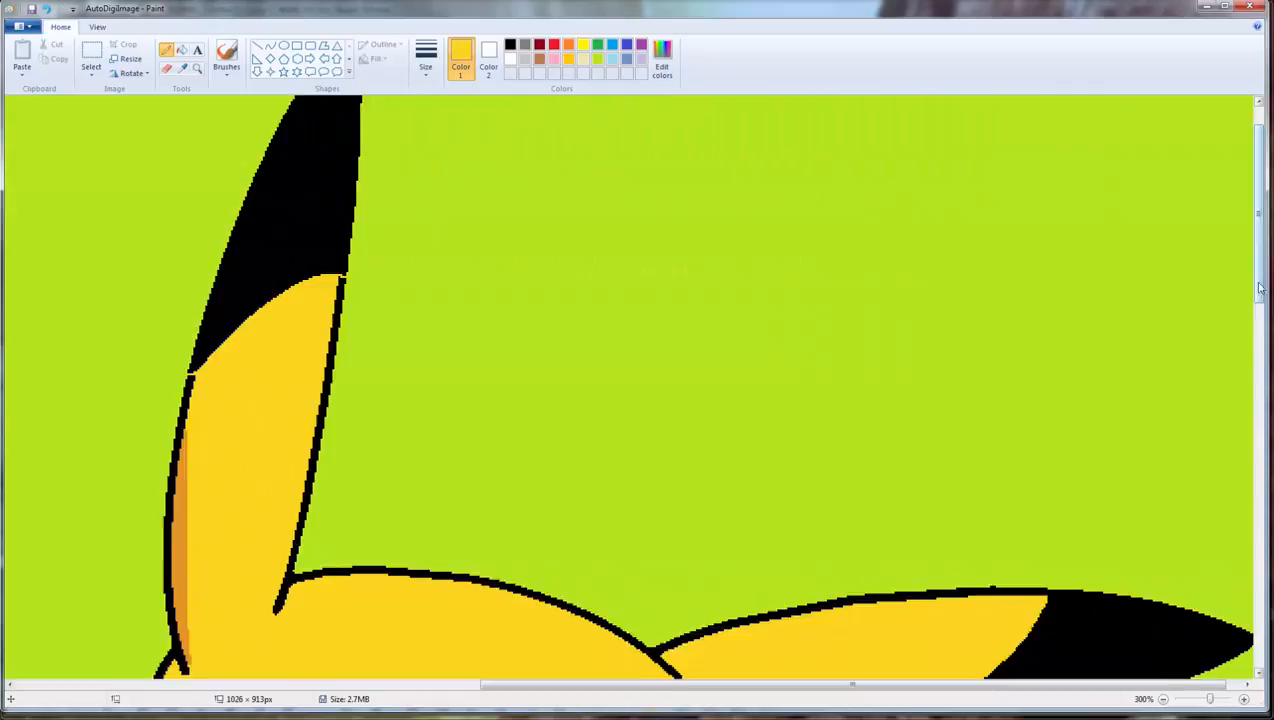
Scroll the Paint canvas down toward Pikachu's side ear.
scroll(down, 3)
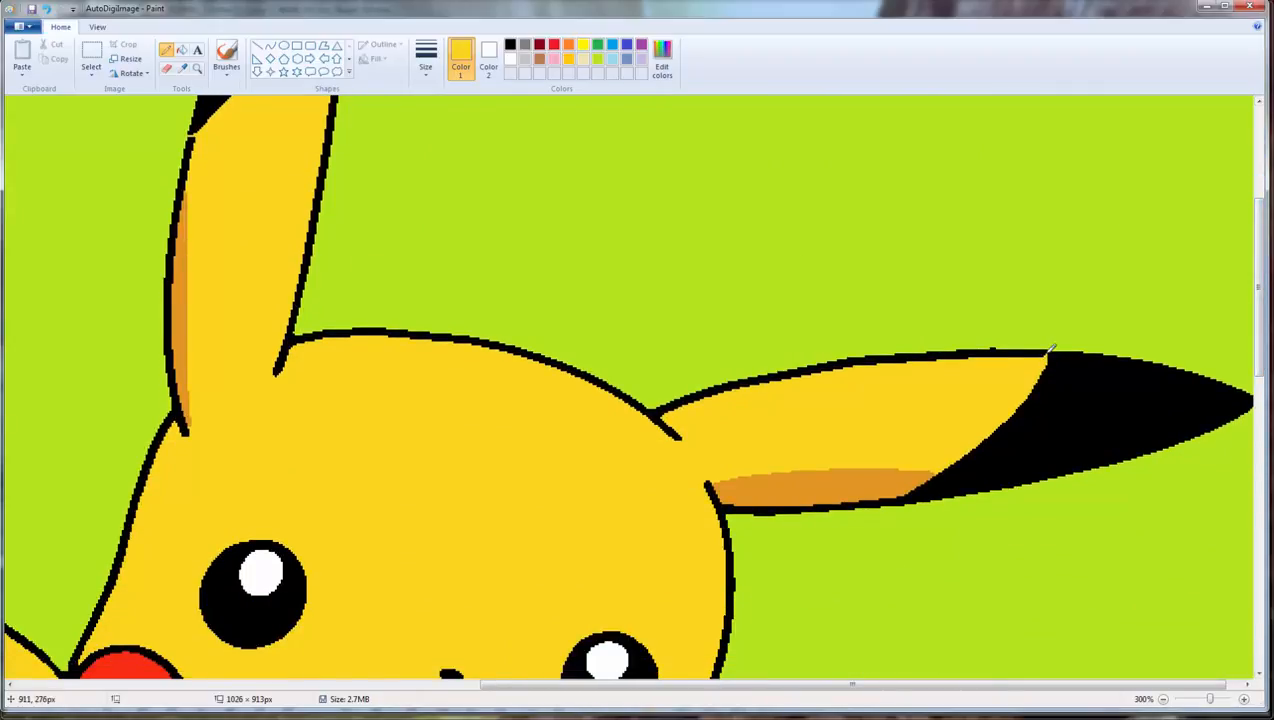
mouse_move(900, 500)
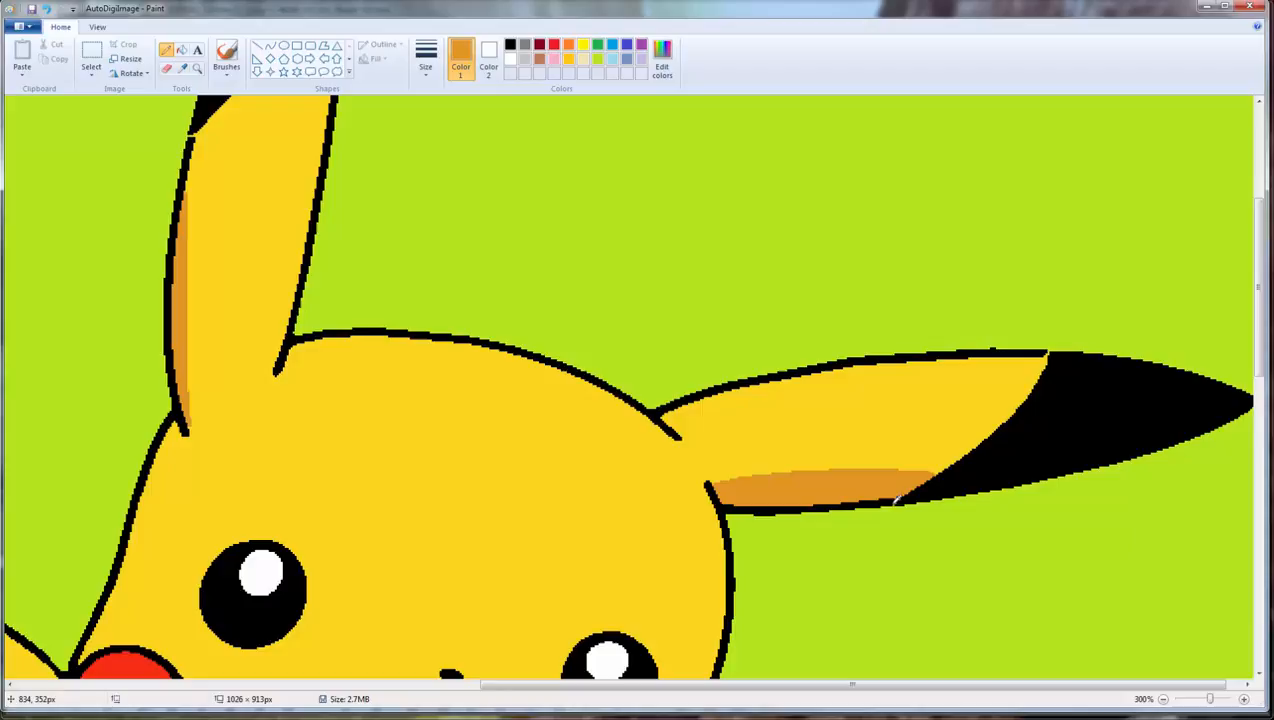
mouse_move(903, 513)
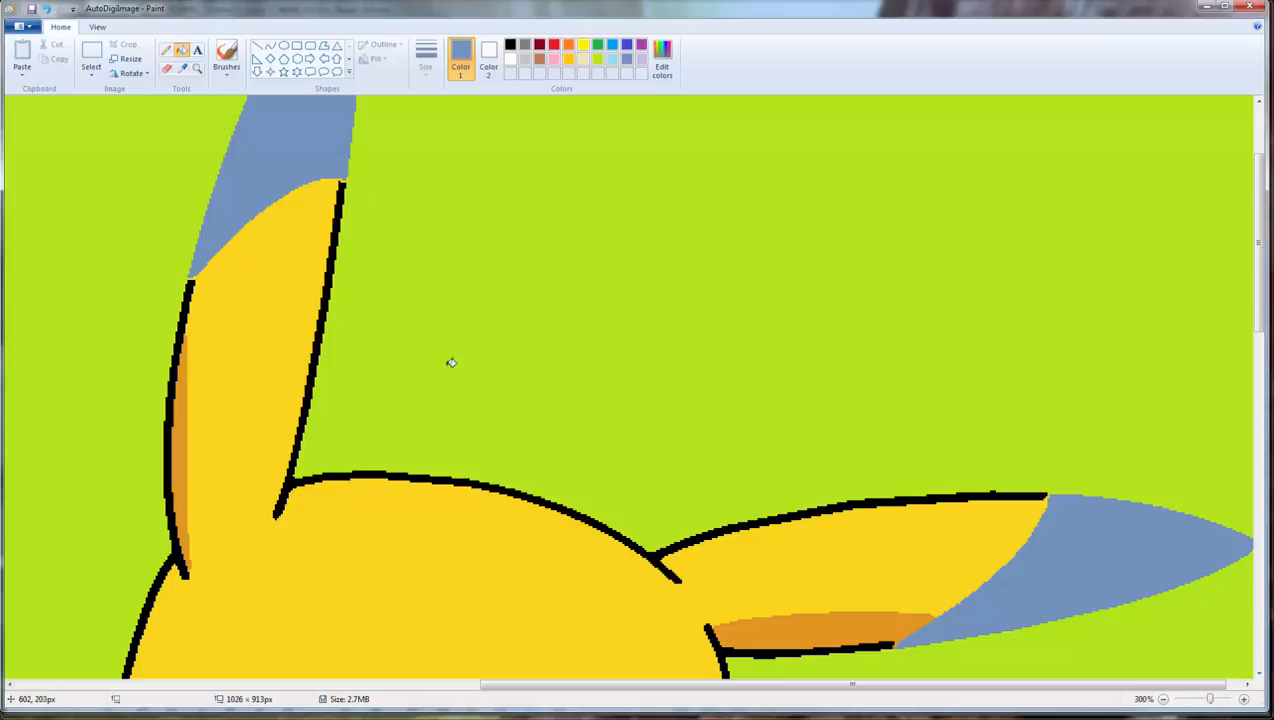
mouse_move(701, 405)
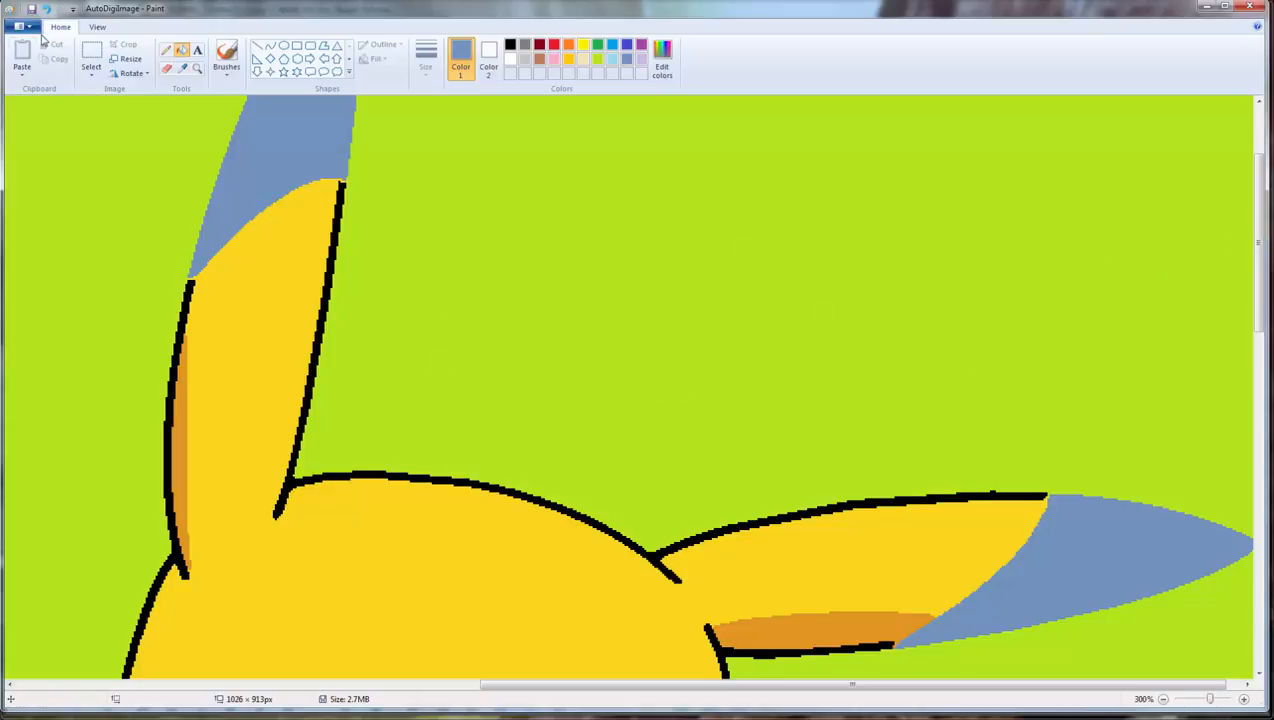
Save the recoloured Pikachu image and run the Autodigitizer through colour reduction, vectorizing and judgment.
click(13, 25)
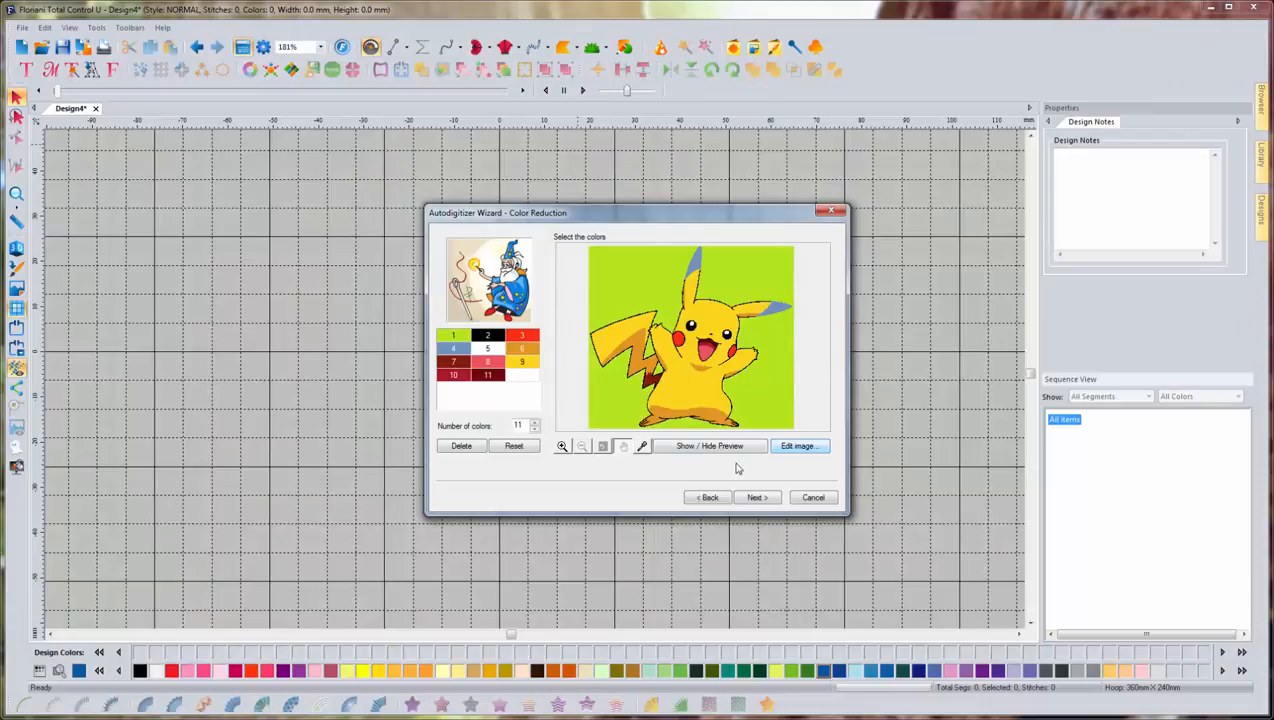
click(756, 497)
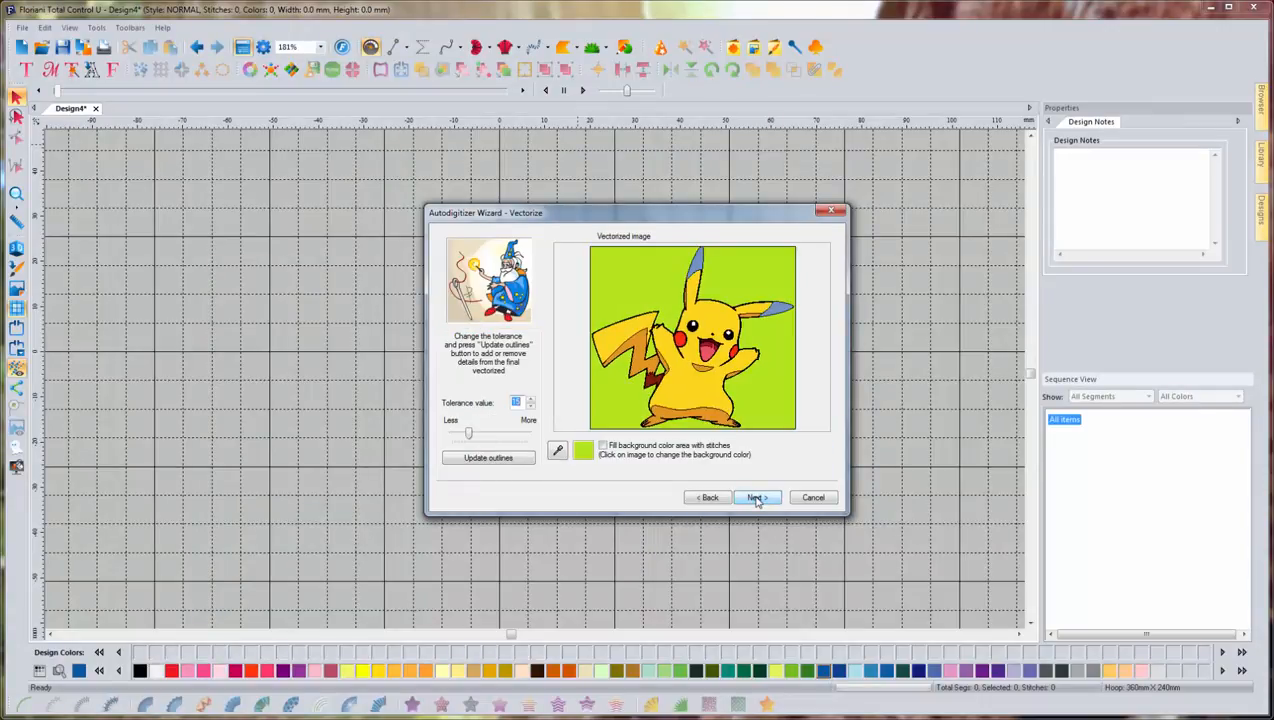
click(756, 497)
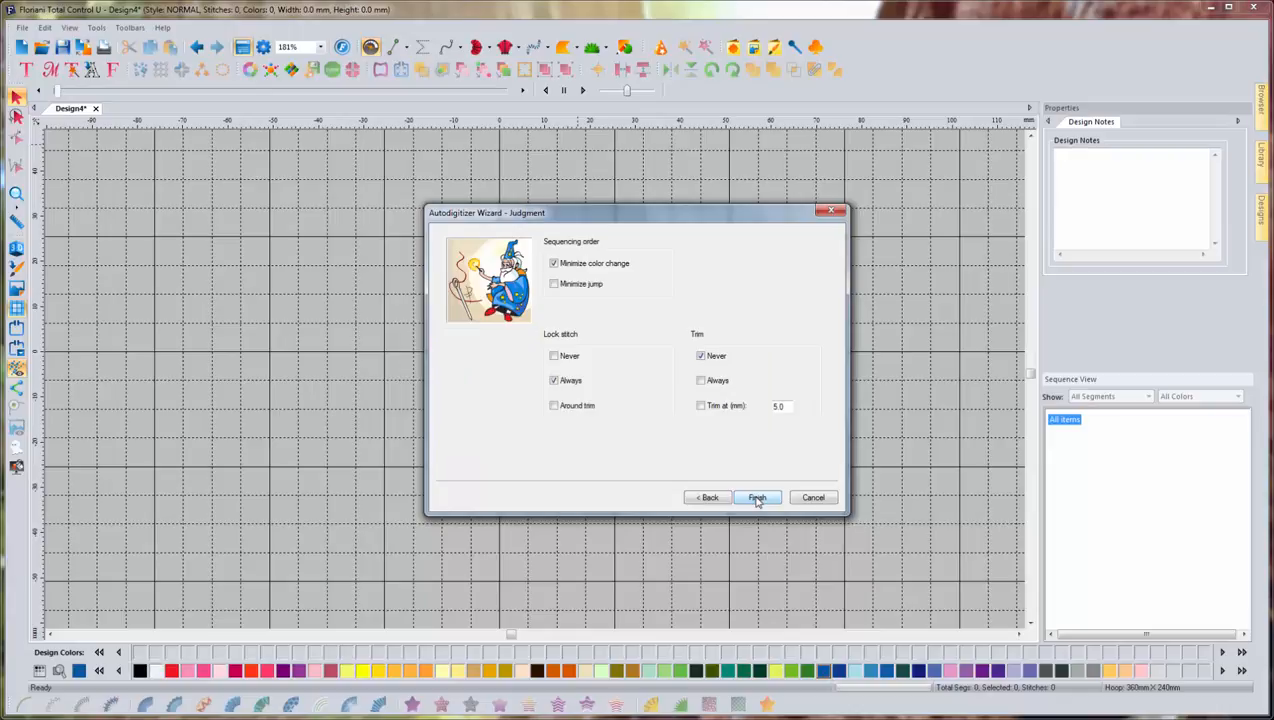
click(758, 497)
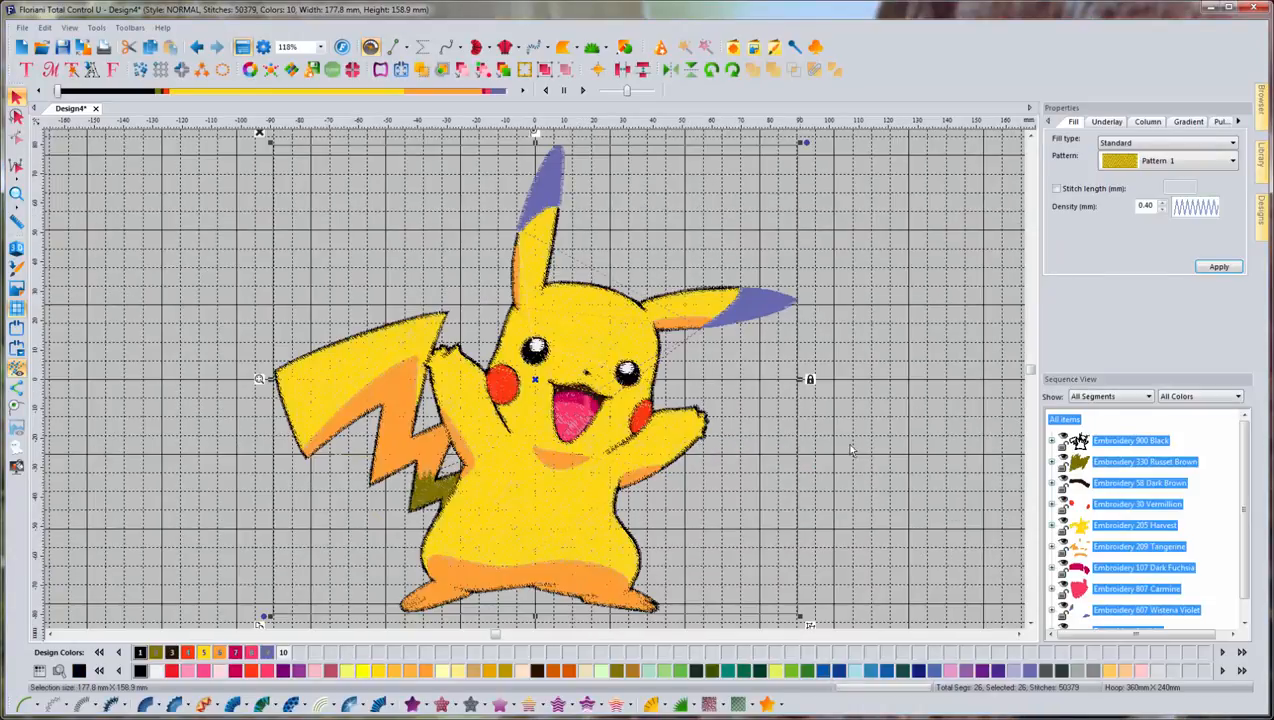
click(1131, 440)
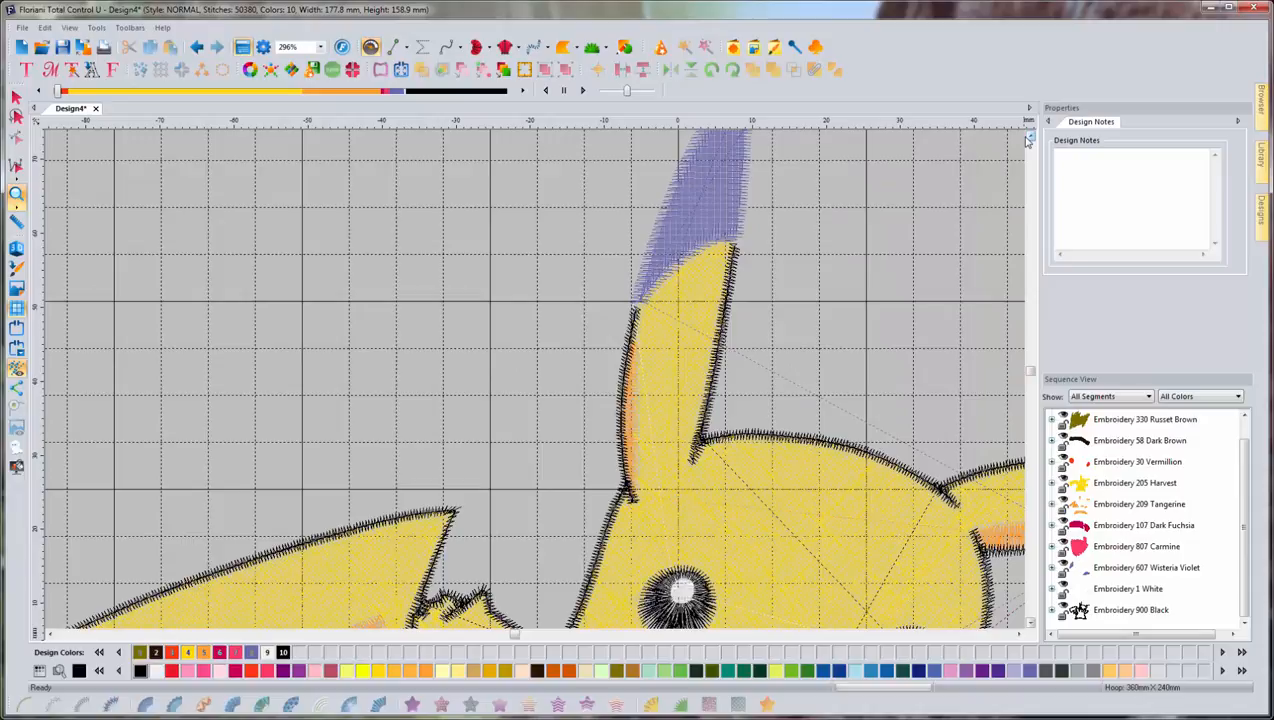
mouse_move(675, 237)
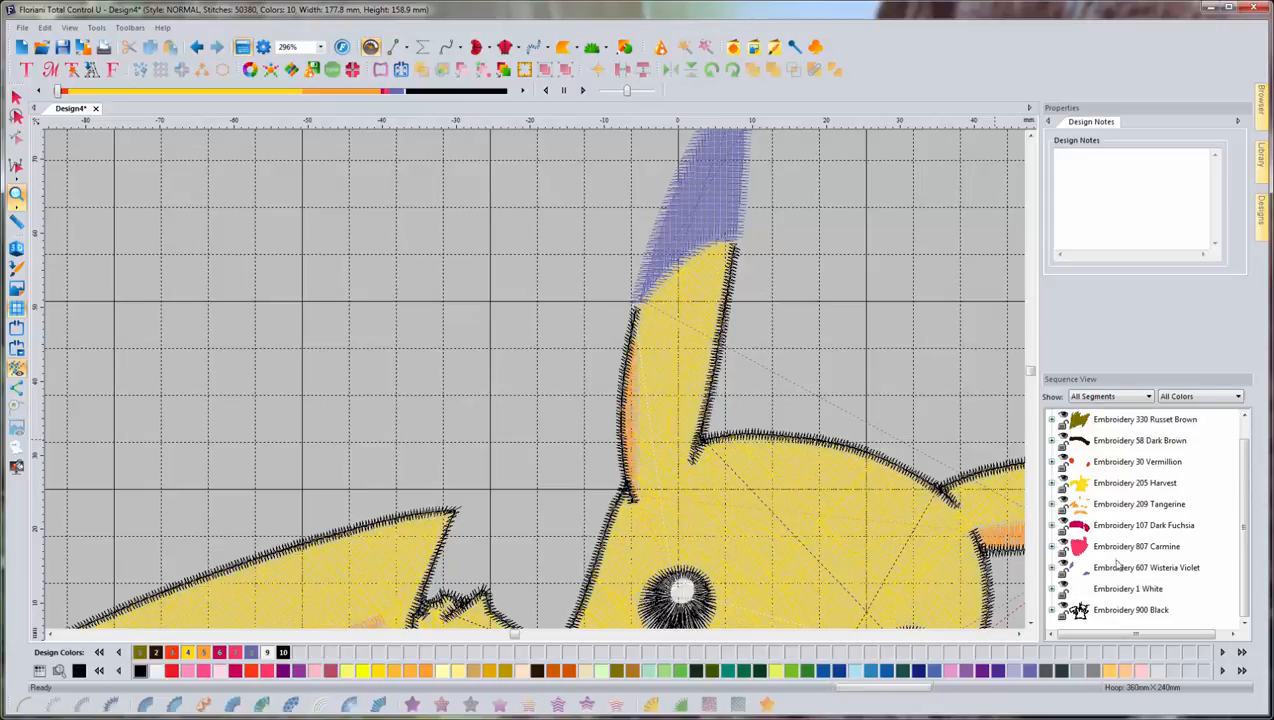
Select the Embroidery 607 Wisteria Violet ear-tip group in Sequence View.
click(1137, 567)
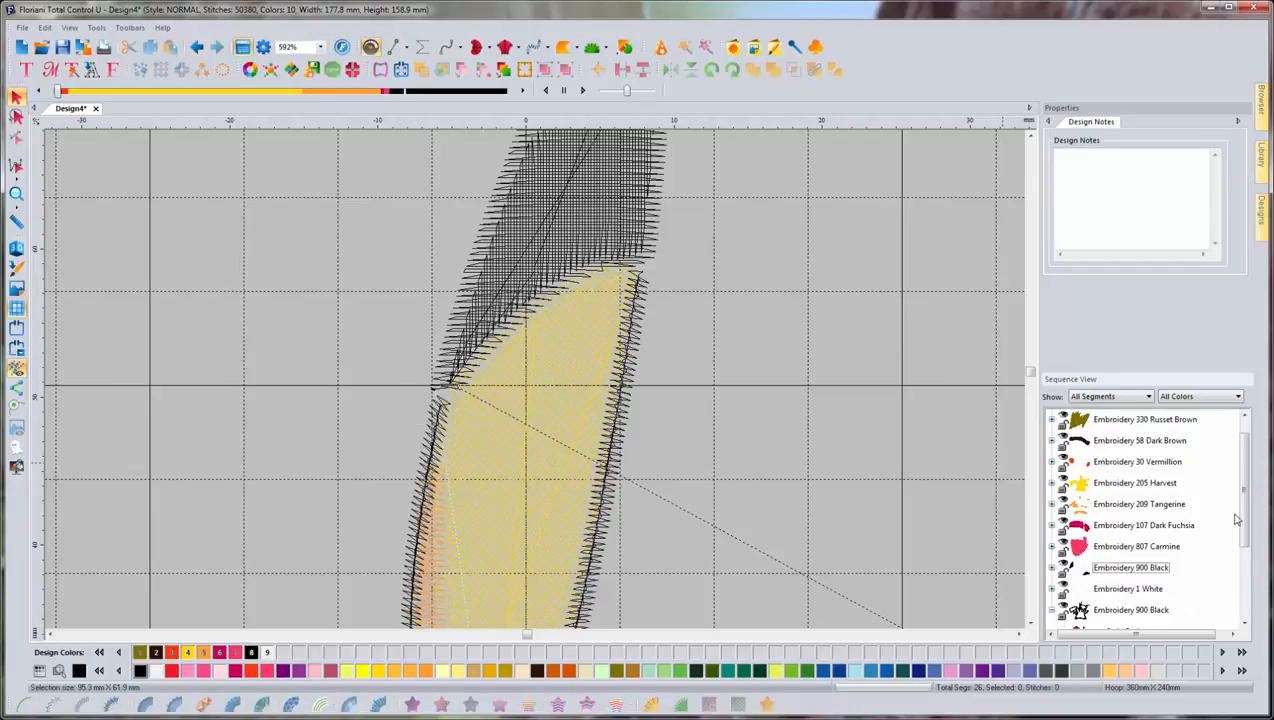
Select the satin path outlining the upper ear in the black group for reshaping.
scroll(down, 3)
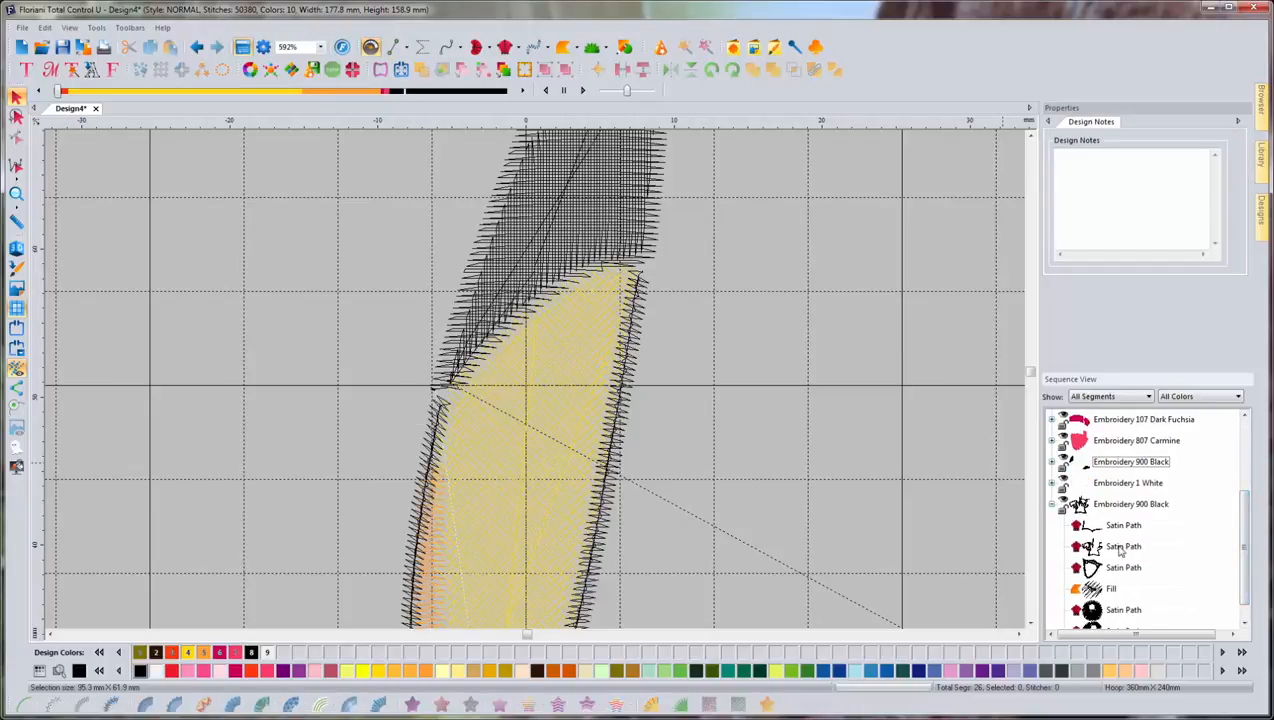
click(1123, 546)
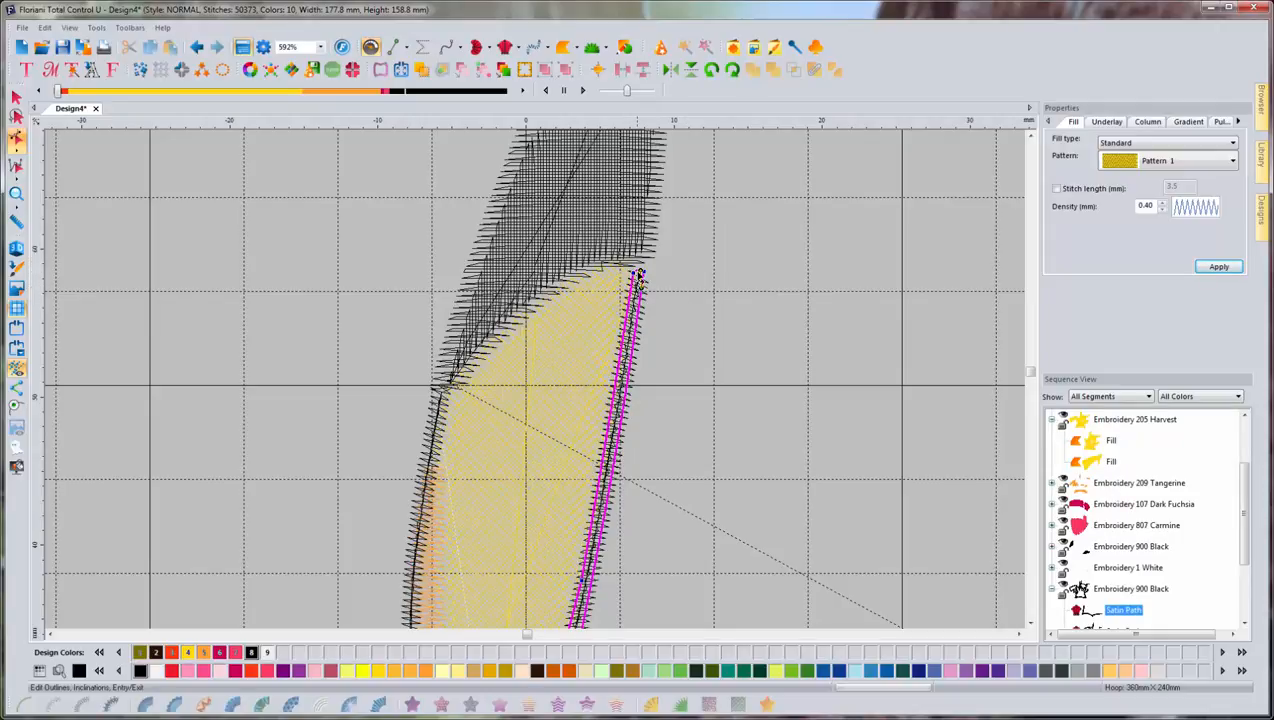
mouse_move(652, 283)
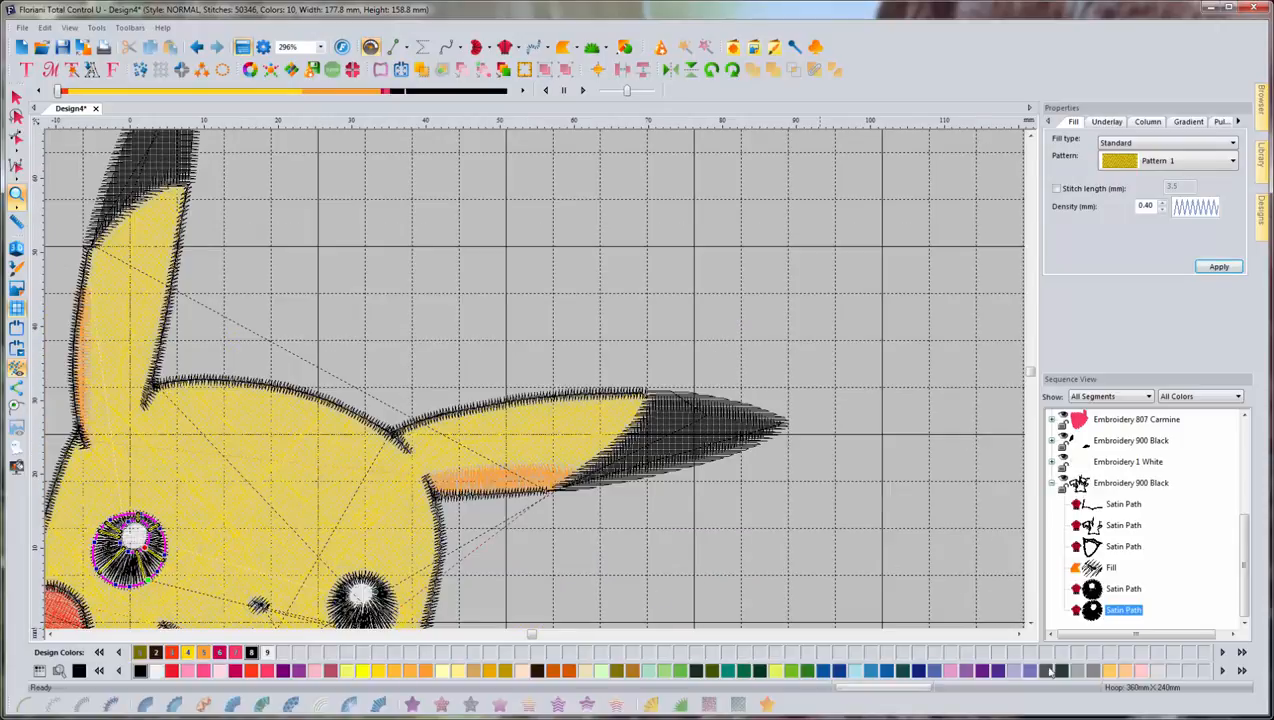
scroll(down, 3)
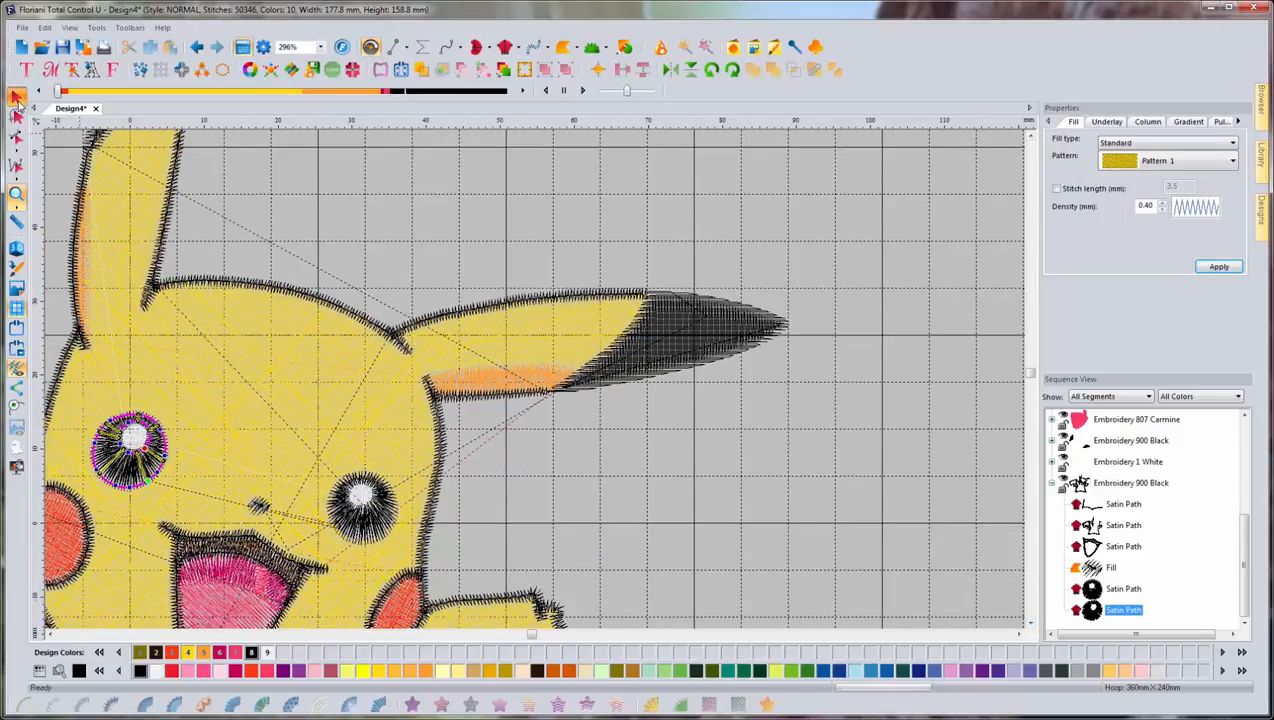